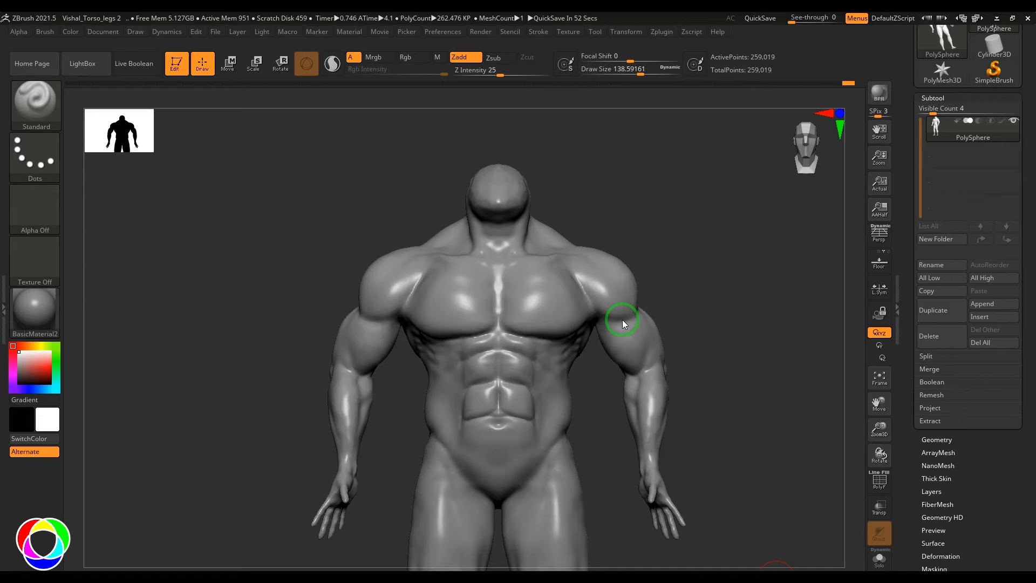
{"action": "mouse_move", "coordinate": [651, 305]}
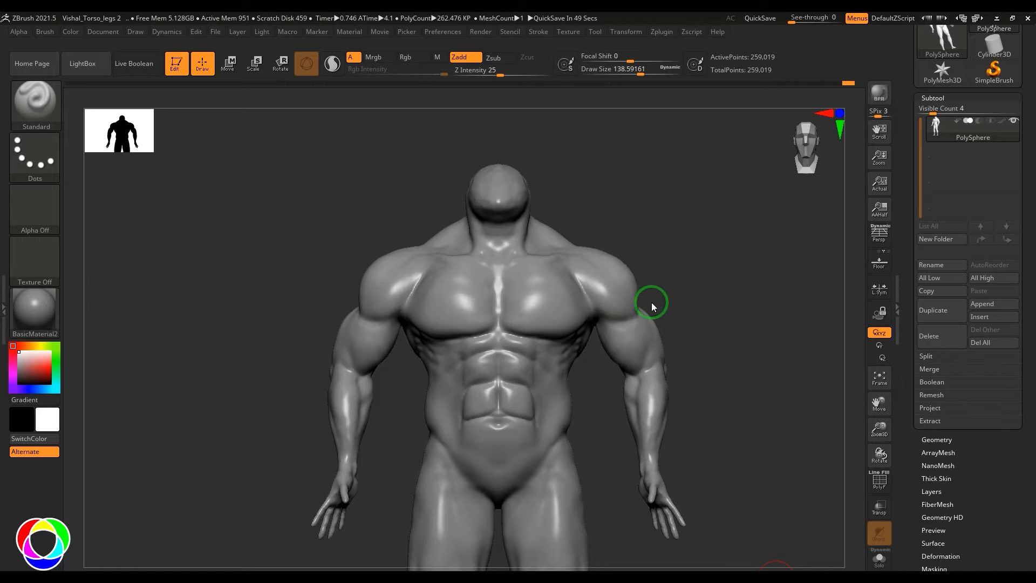
{"action": "mouse_move", "coordinate": [684, 297]}
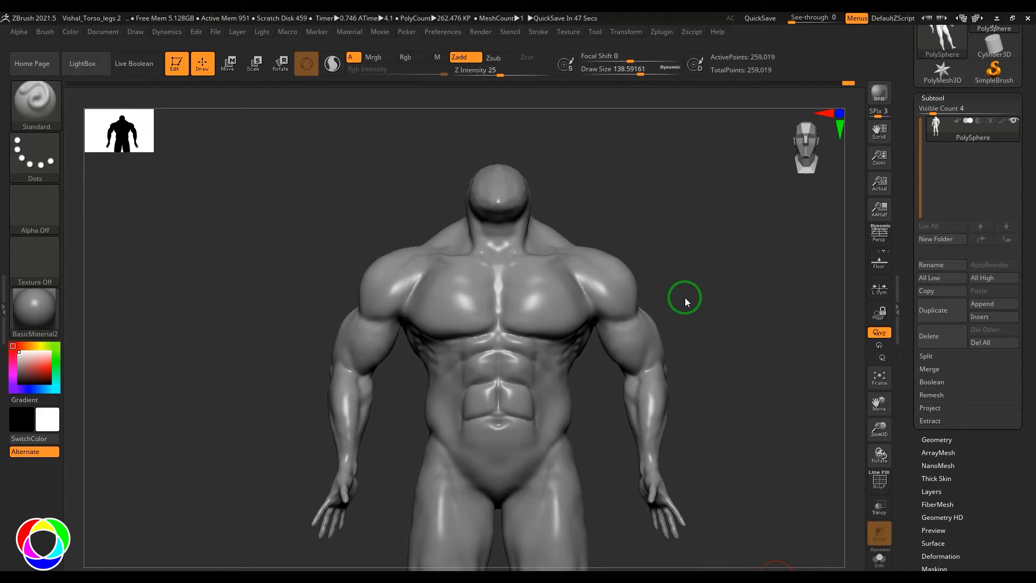
{"action": "mouse_move", "coordinate": [1021, 450]}
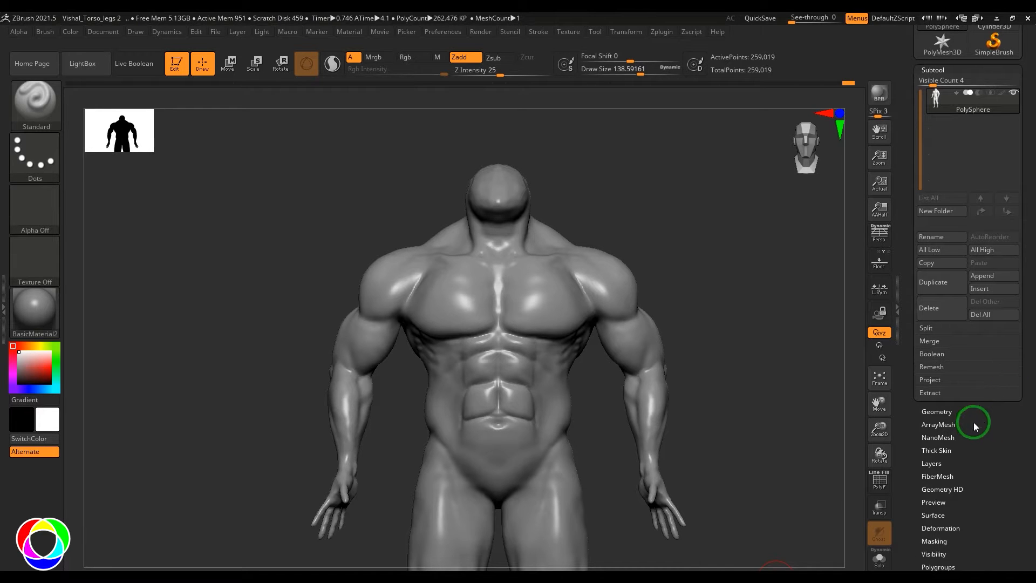
Expand the torso subtool's Tool > Geometry panel to reveal the DynaMesh section
{"action": "left_click", "coordinate": [936, 411]}
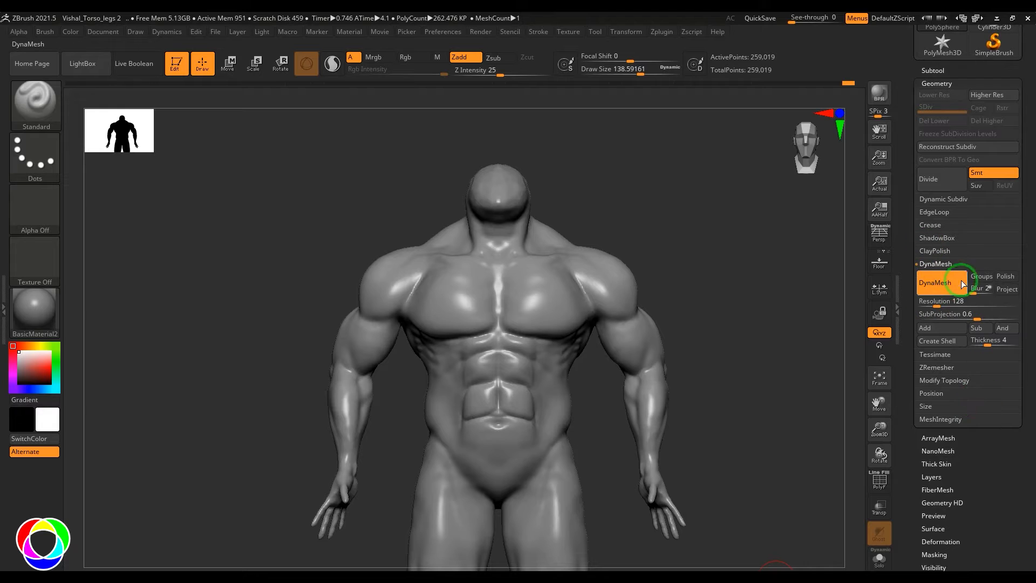
{"action": "mouse_move", "coordinate": [940, 285]}
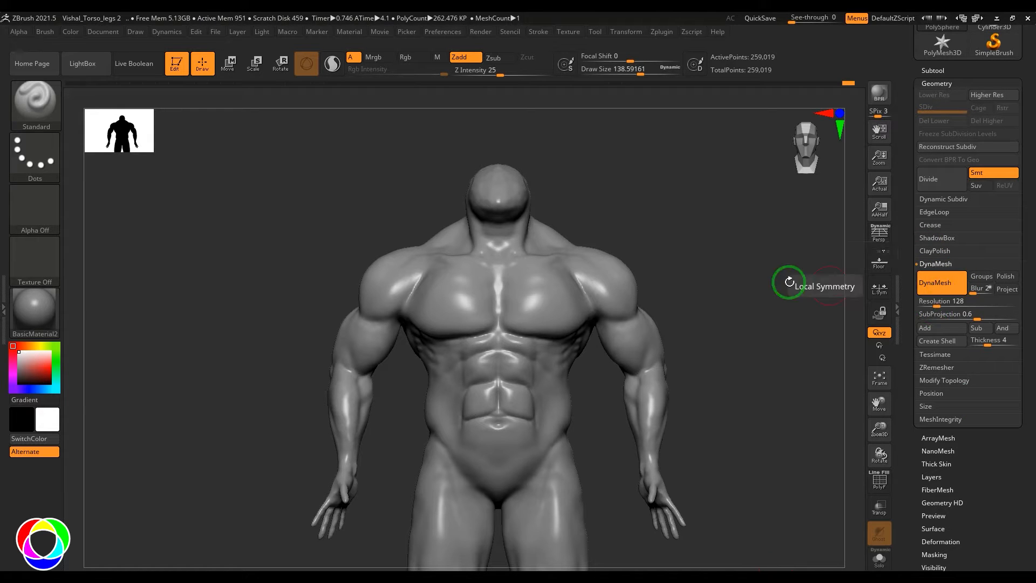
Load a Sphere3D primitive, draw it in Edit mode and convert it to PolyMesh3D
{"action": "left_click", "coordinate": [215, 31]}
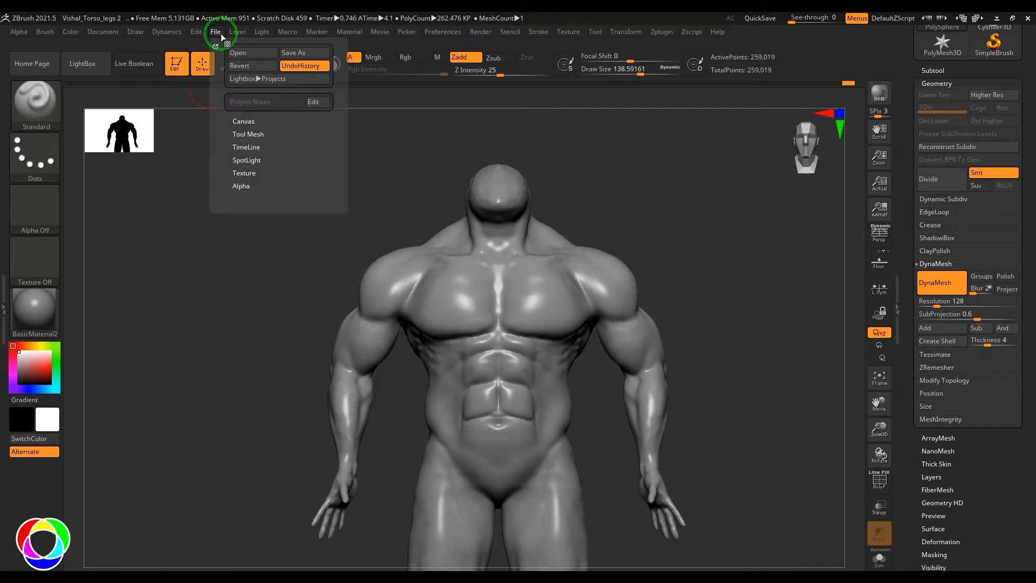
{"action": "left_click", "coordinate": [102, 32]}
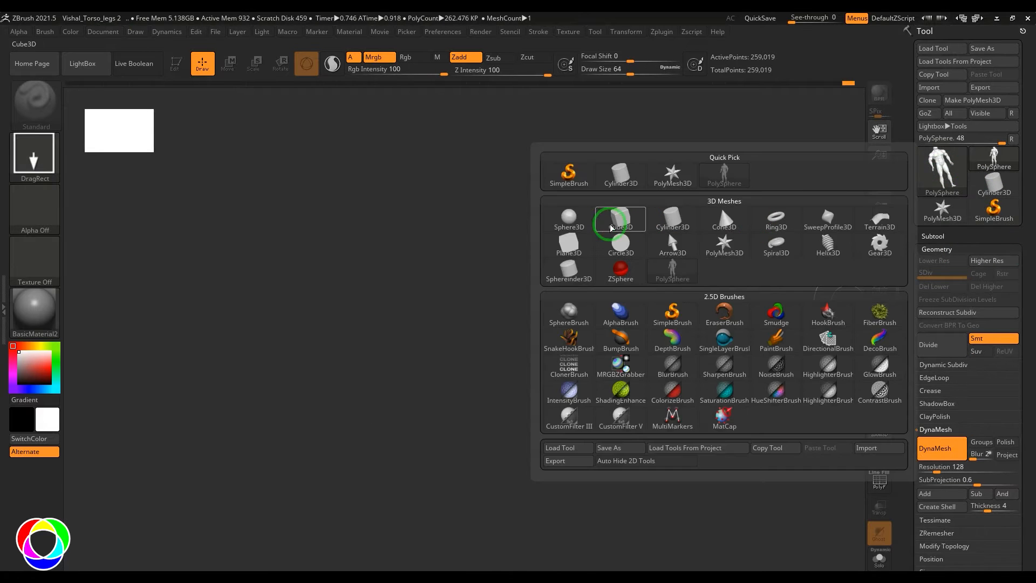
{"action": "left_click", "coordinate": [568, 218]}
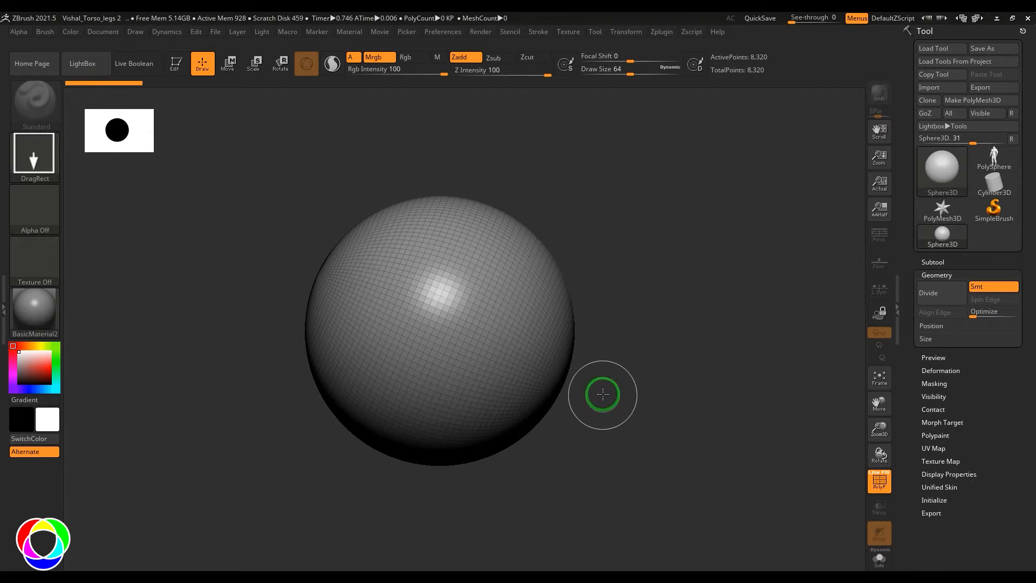
{"action": "left_click", "coordinate": [982, 100]}
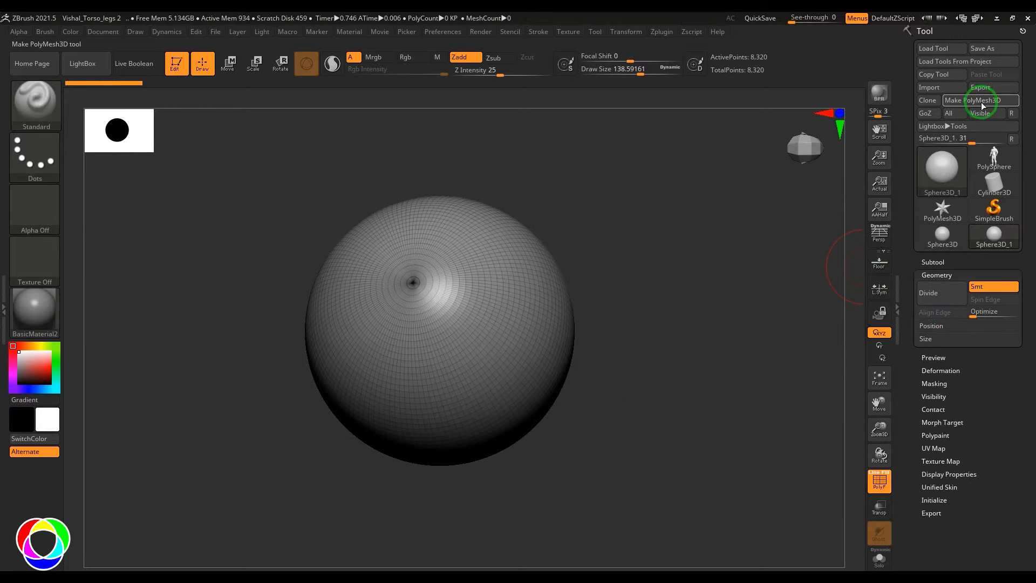
{"action": "left_click", "coordinate": [972, 100]}
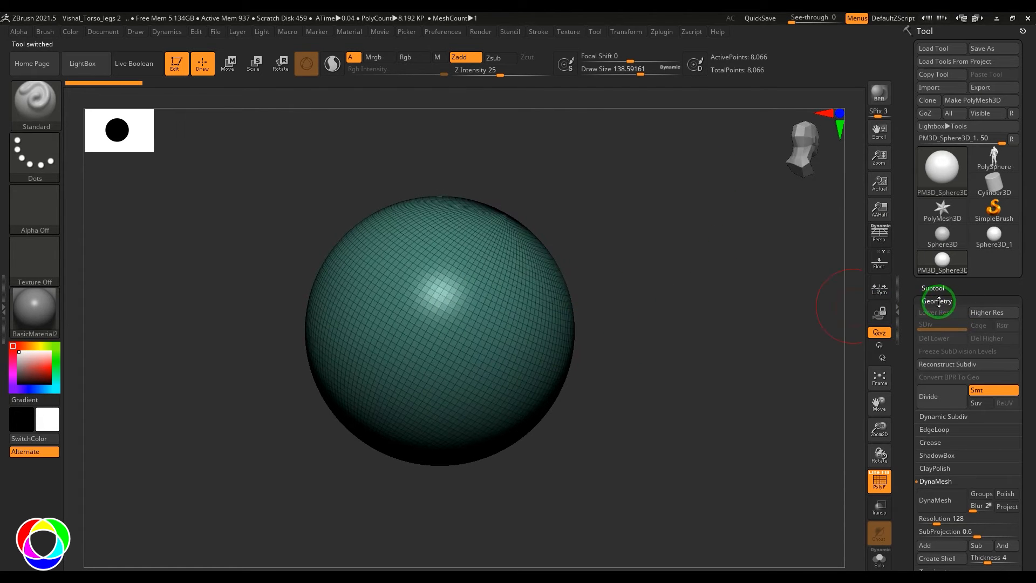
Remesh the sphere with DynaMesh at resolution 128, then switch DynaMesh back off
{"action": "scroll", "scroll_direction": "down", "scroll_amount": 3}
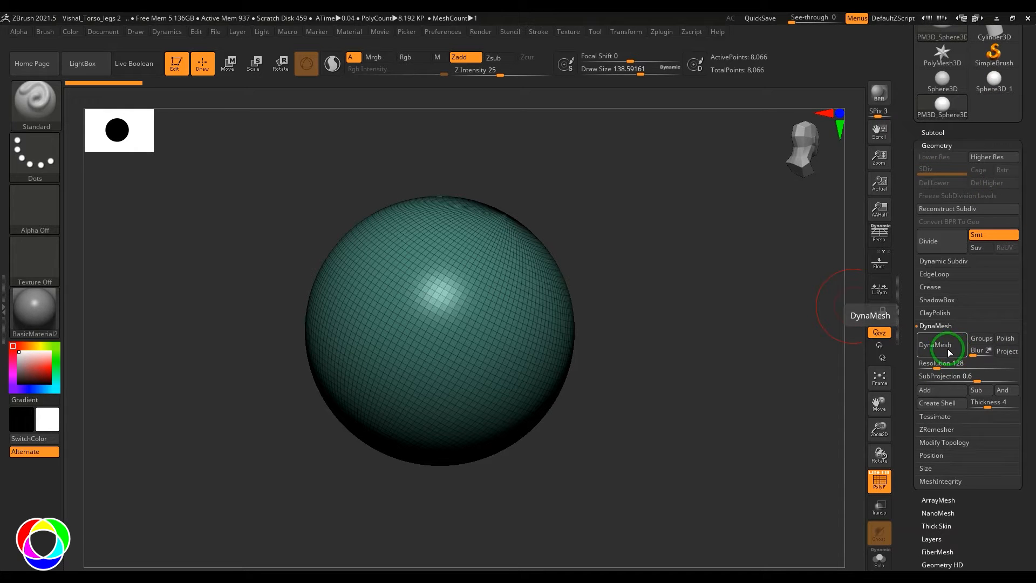
{"action": "left_click", "coordinate": [934, 344]}
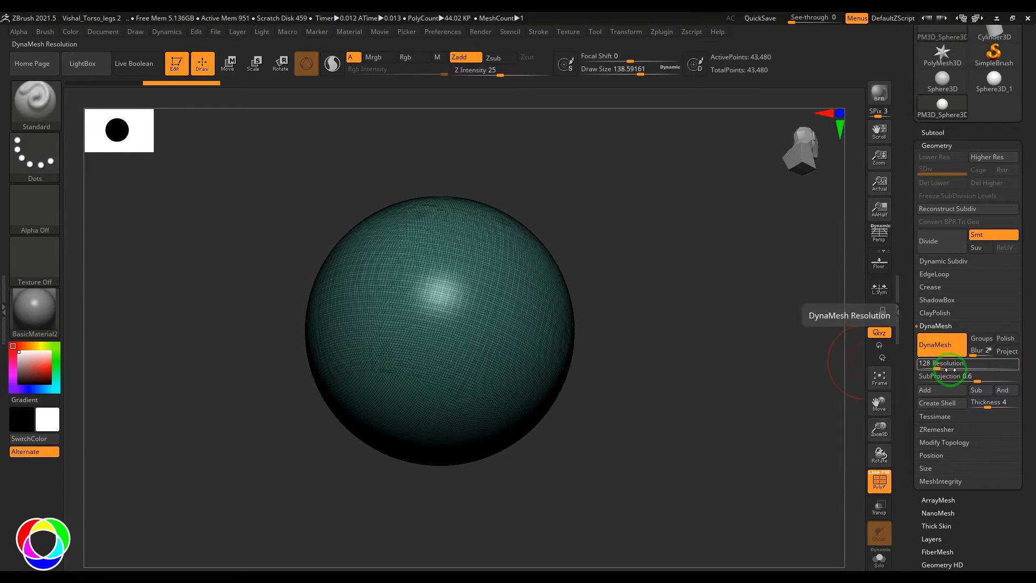
{"action": "left_click", "coordinate": [933, 345]}
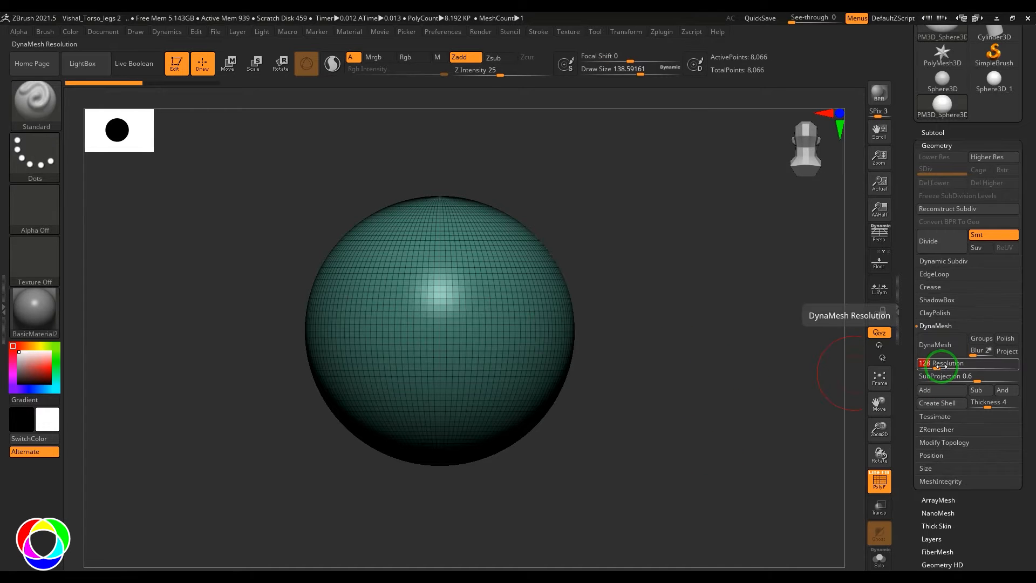
Set the sphere's DynaMesh Resolution to 32
{"action": "left_click", "coordinate": [935, 344]}
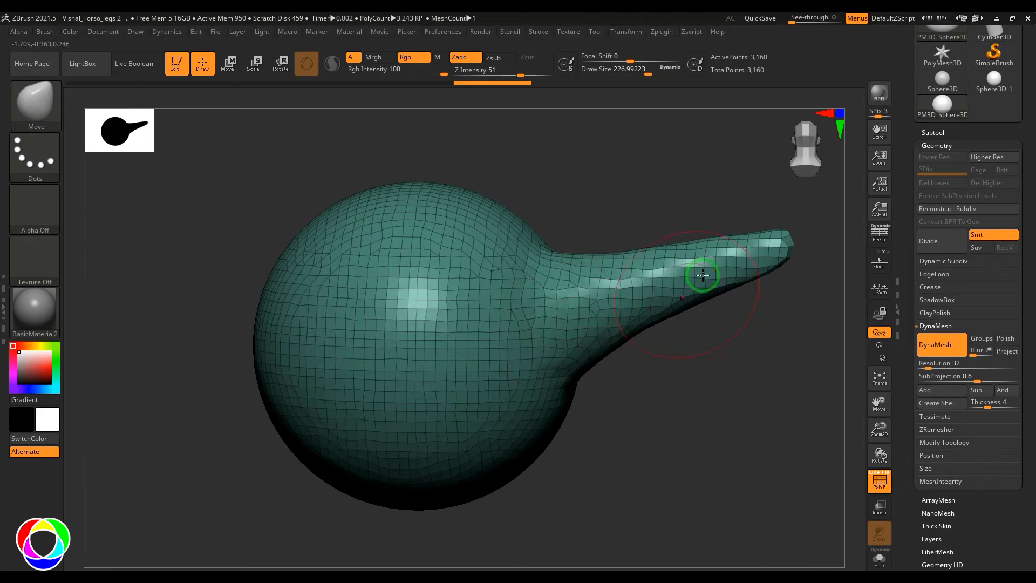
{"action": "mouse_move", "coordinate": [685, 290]}
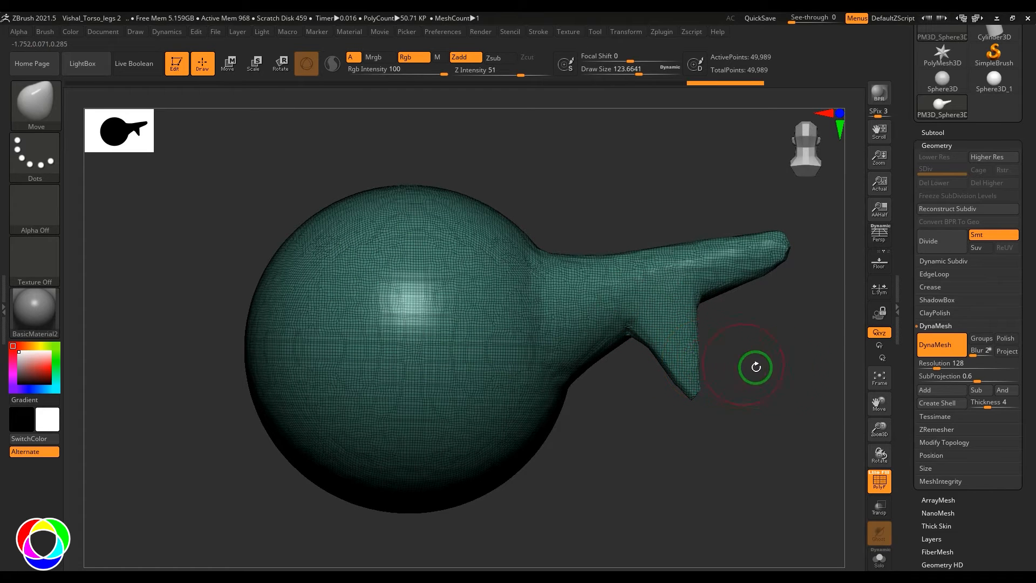
{"action": "mouse_move", "coordinate": [716, 435]}
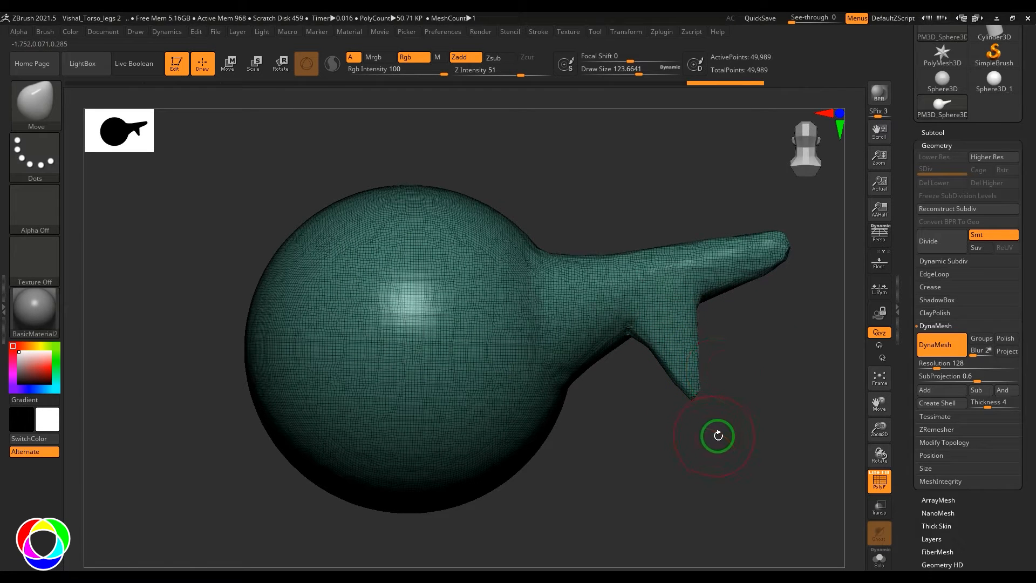
{"action": "mouse_move", "coordinate": [398, 411]}
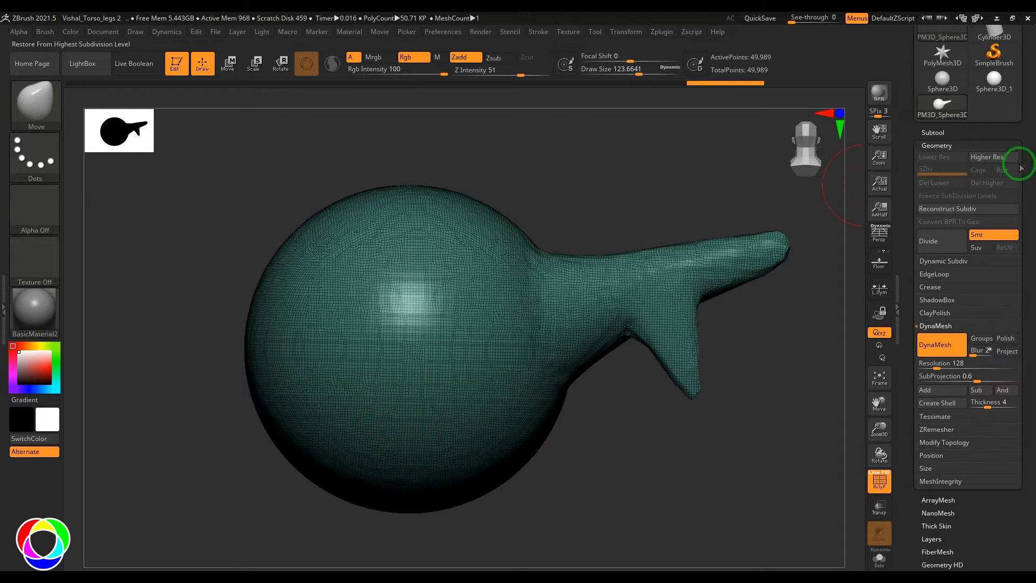
Switch back to the muscular torso and enable DynaMesh Groups to preserve its polygroups
{"action": "left_click", "coordinate": [942, 168]}
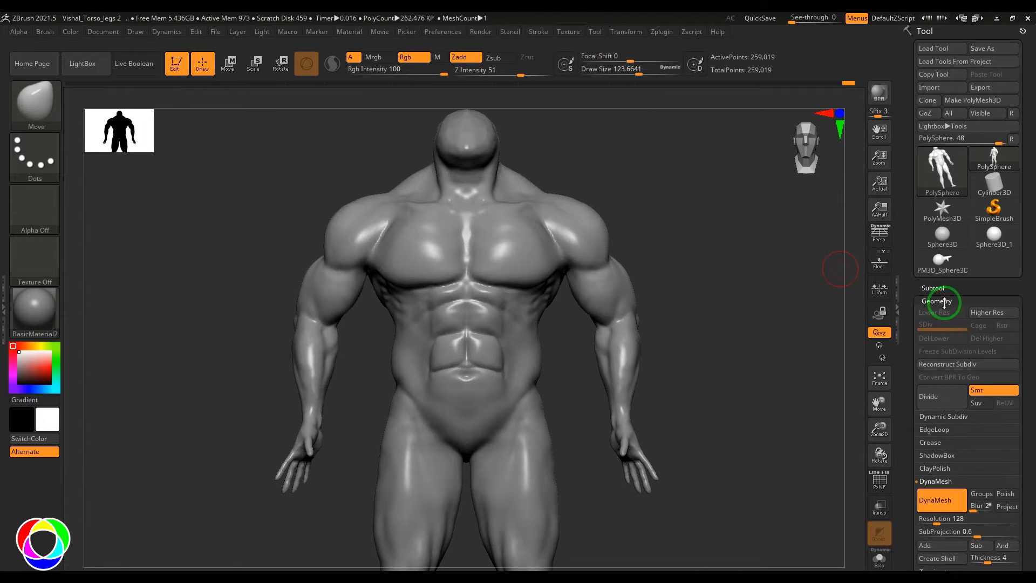
{"action": "scroll", "scroll_direction": "down", "scroll_amount": 3}
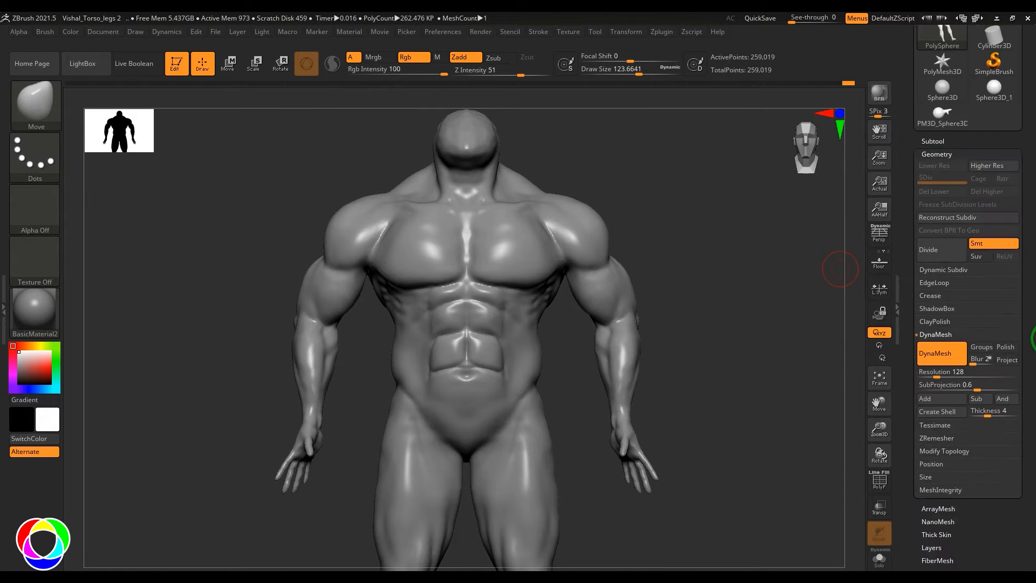
{"action": "mouse_move", "coordinate": [980, 343]}
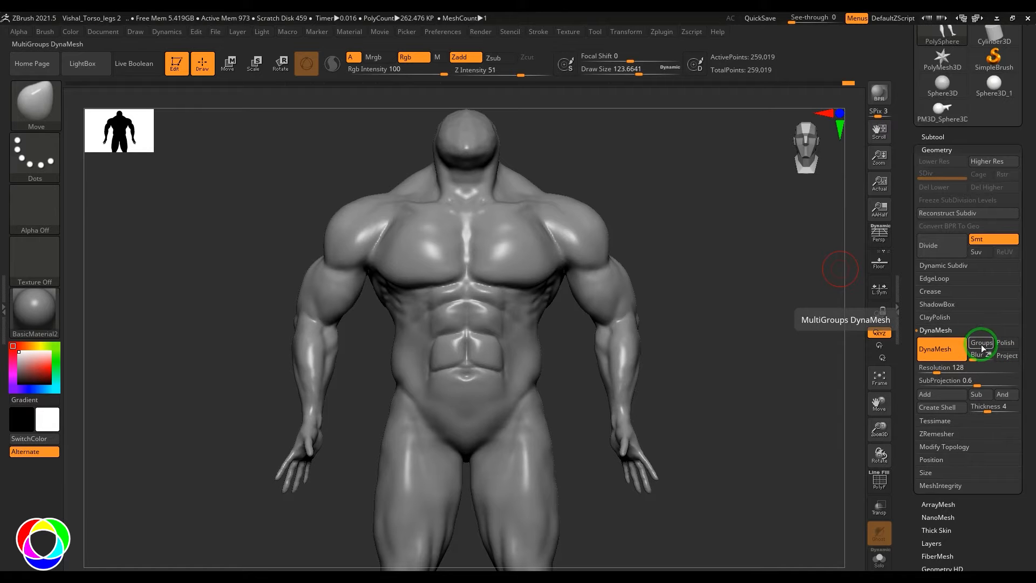
{"action": "left_click", "coordinate": [981, 342]}
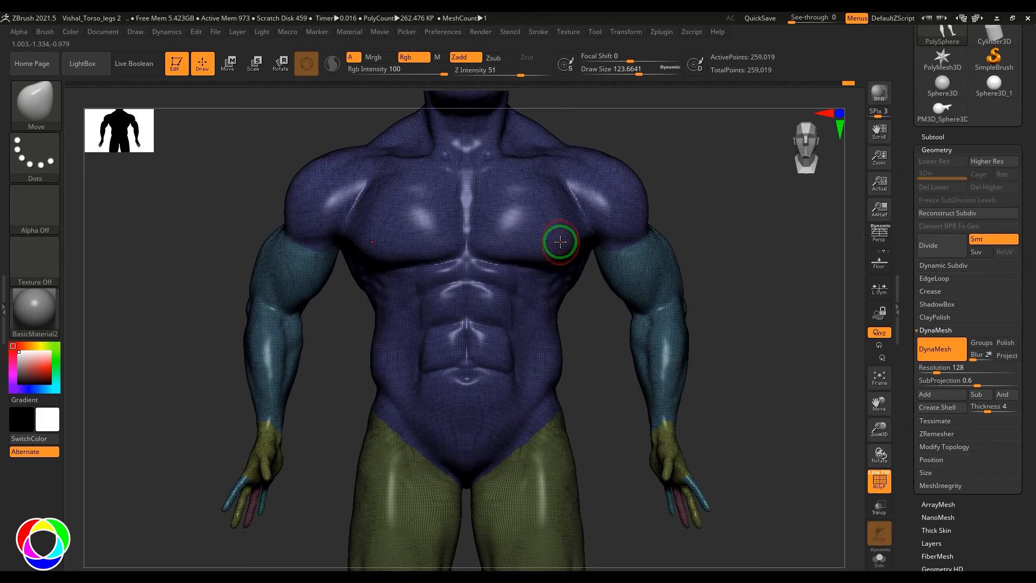
{"action": "mouse_move", "coordinate": [660, 305]}
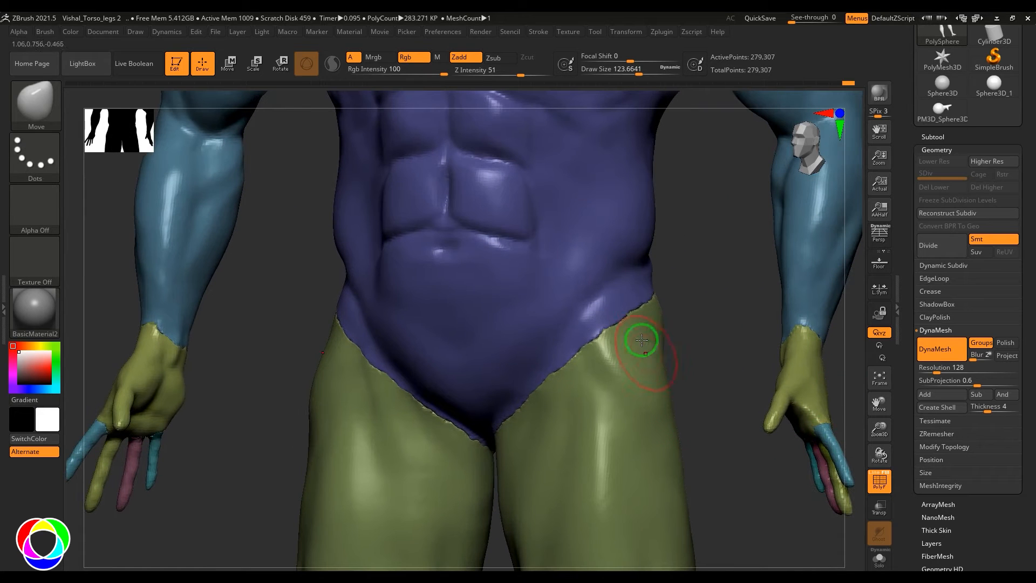
{"action": "mouse_move", "coordinate": [702, 293]}
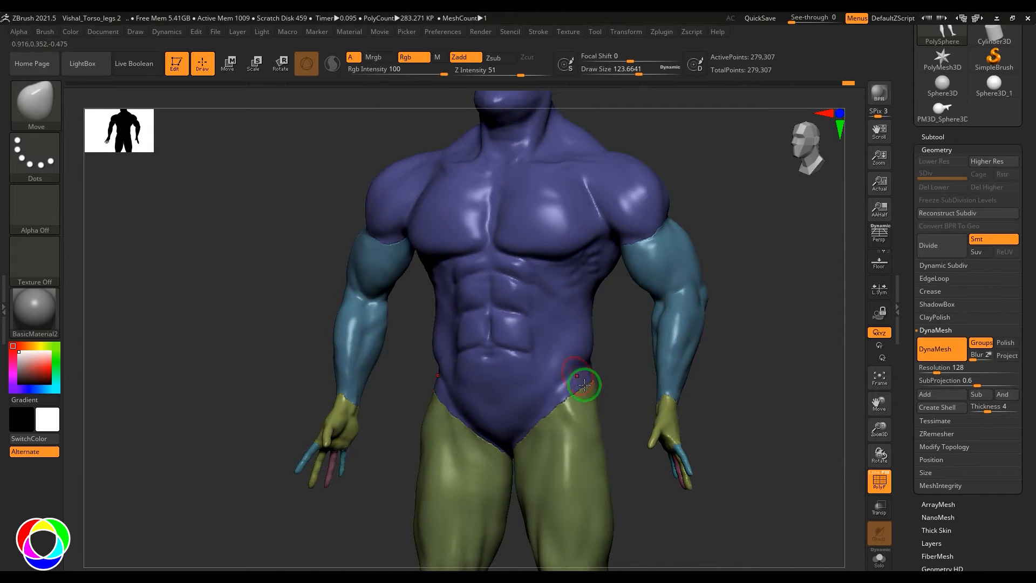
{"action": "mouse_move", "coordinate": [637, 254]}
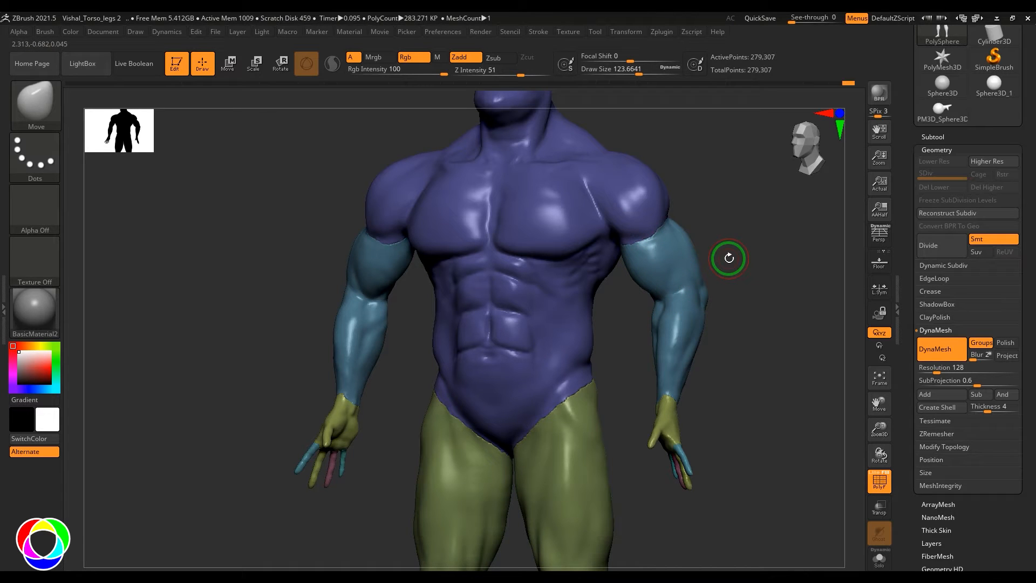
{"action": "mouse_move", "coordinate": [651, 348]}
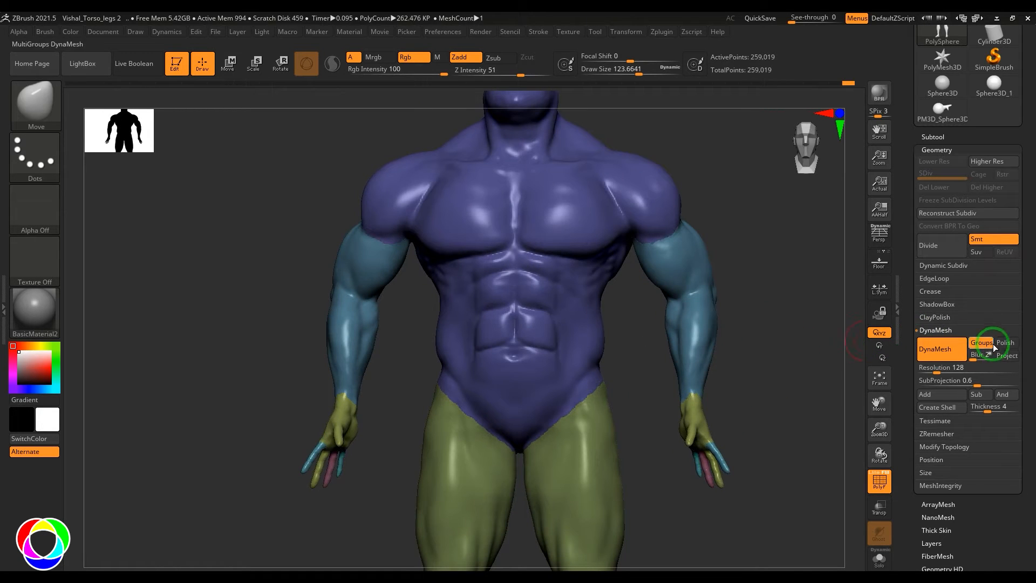
Enable automatic ClayPolish after DynaMesh on the torso and show the DynaMesh options
{"action": "left_click", "coordinate": [1004, 342]}
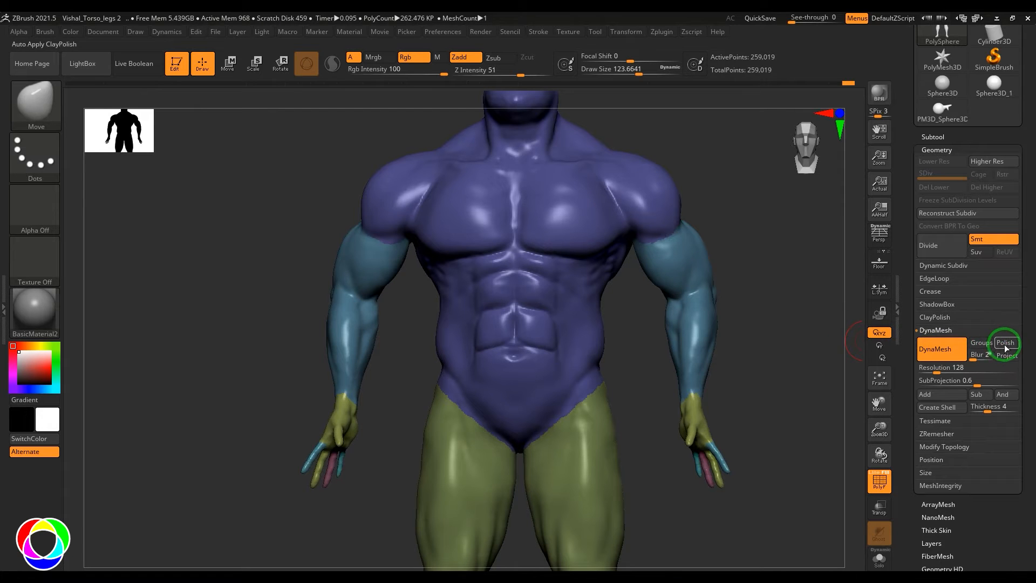
{"action": "mouse_move", "coordinate": [879, 319]}
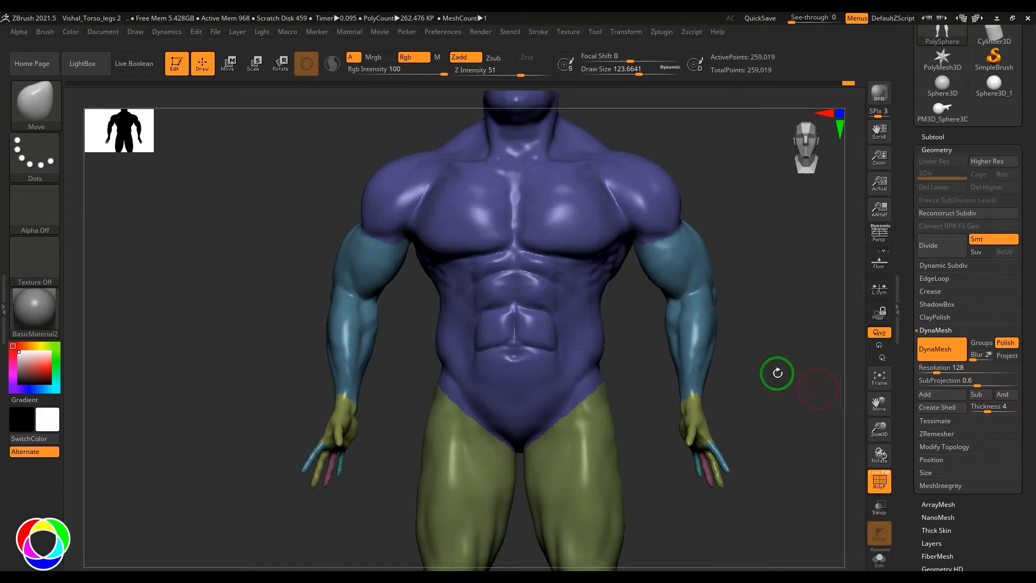
{"action": "left_click", "coordinate": [935, 317]}
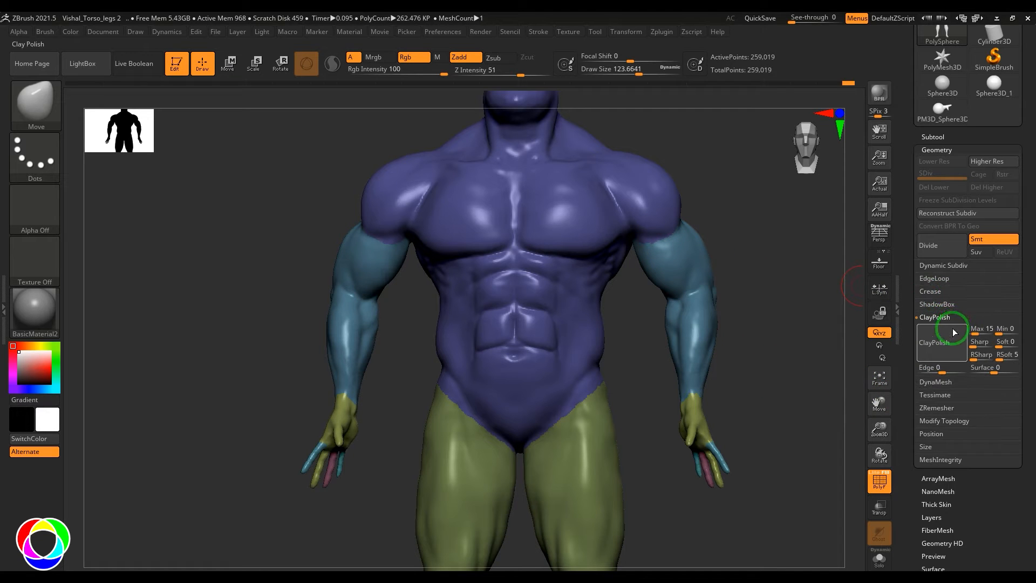
{"action": "left_click", "coordinate": [932, 317]}
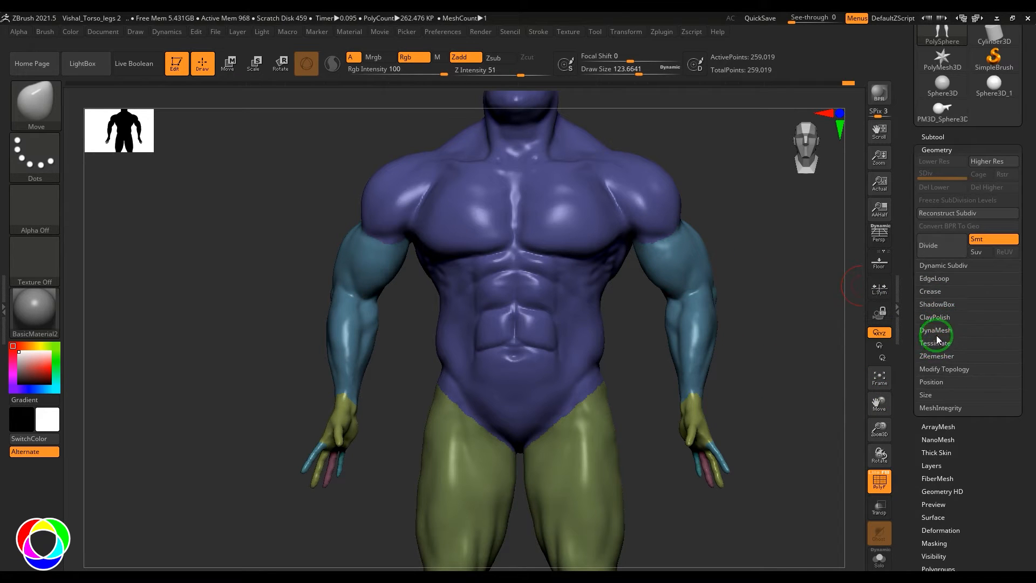
{"action": "left_click", "coordinate": [933, 329]}
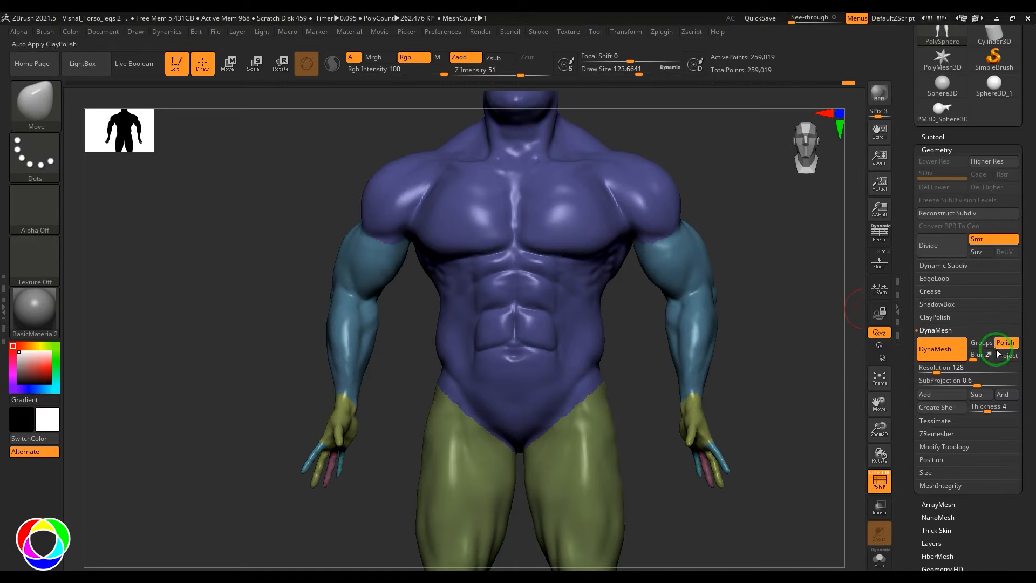
{"action": "mouse_move", "coordinate": [646, 273]}
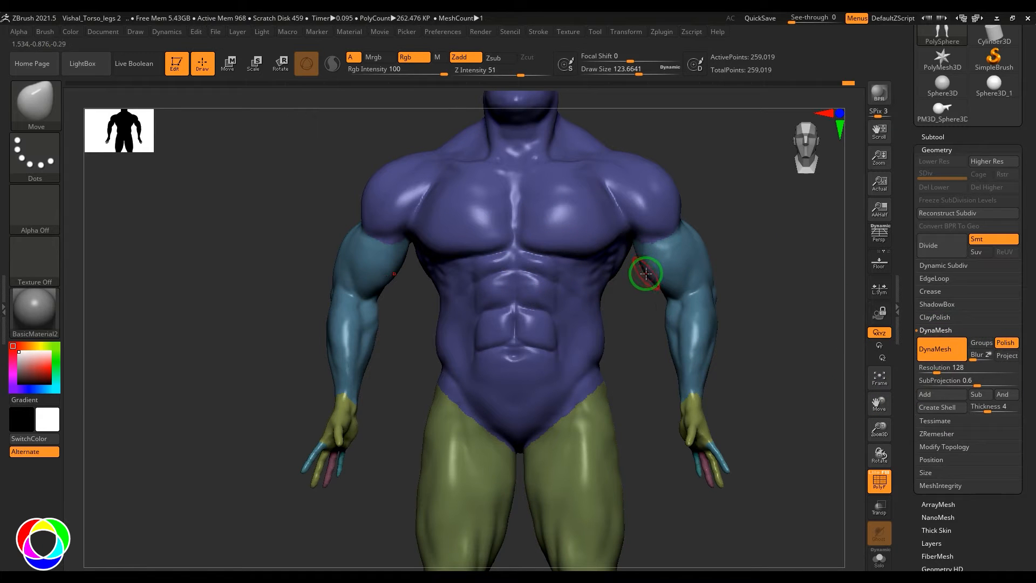
{"action": "mouse_move", "coordinate": [1005, 342]}
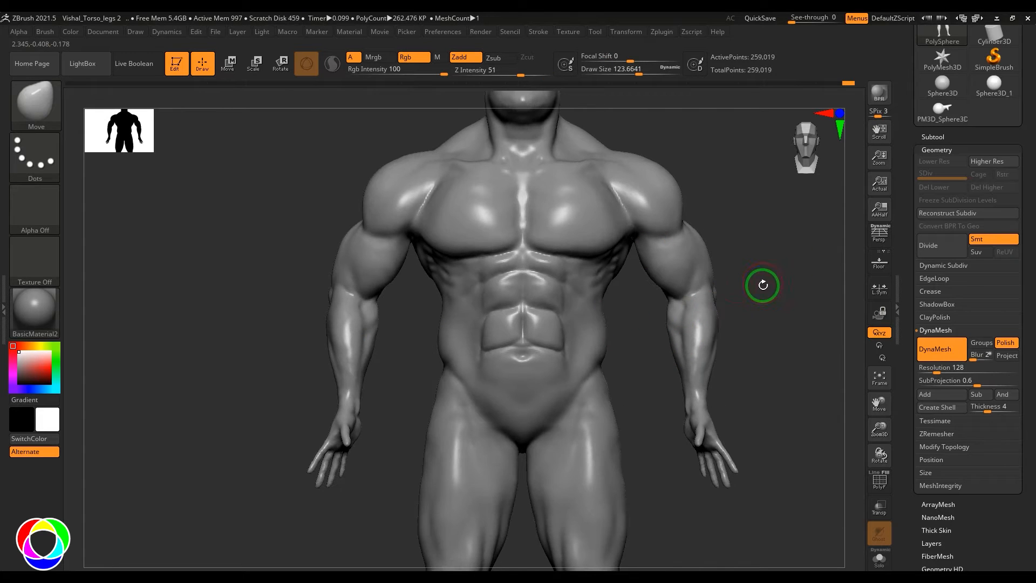
{"action": "mouse_move", "coordinate": [1005, 343]}
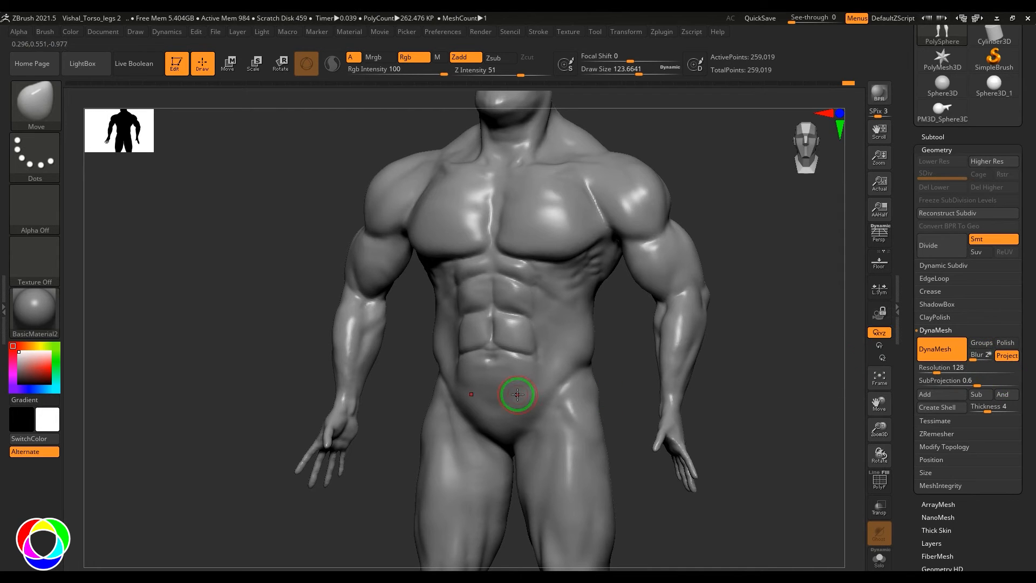
{"action": "mouse_move", "coordinate": [533, 356]}
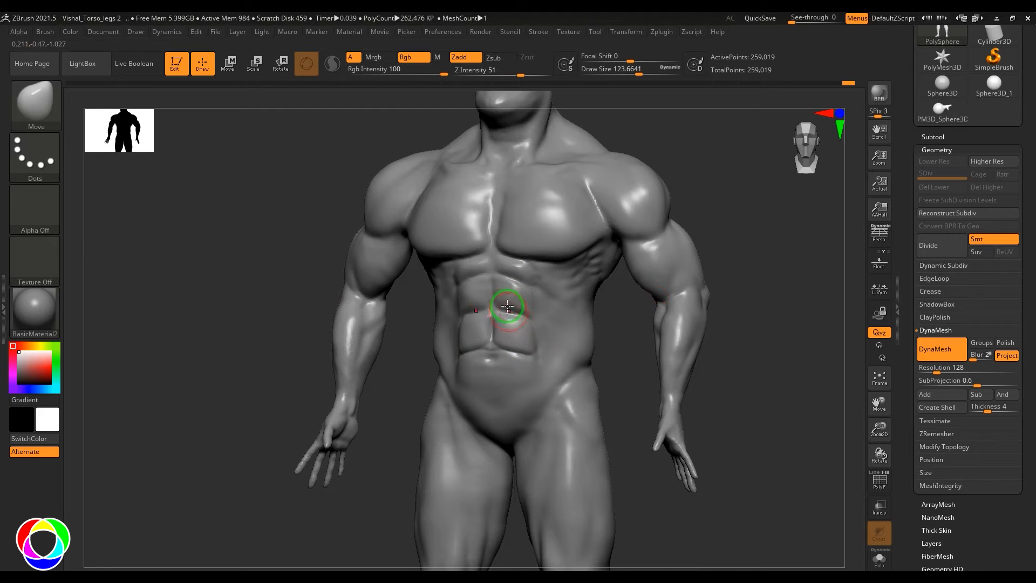
{"action": "mouse_move", "coordinate": [537, 407]}
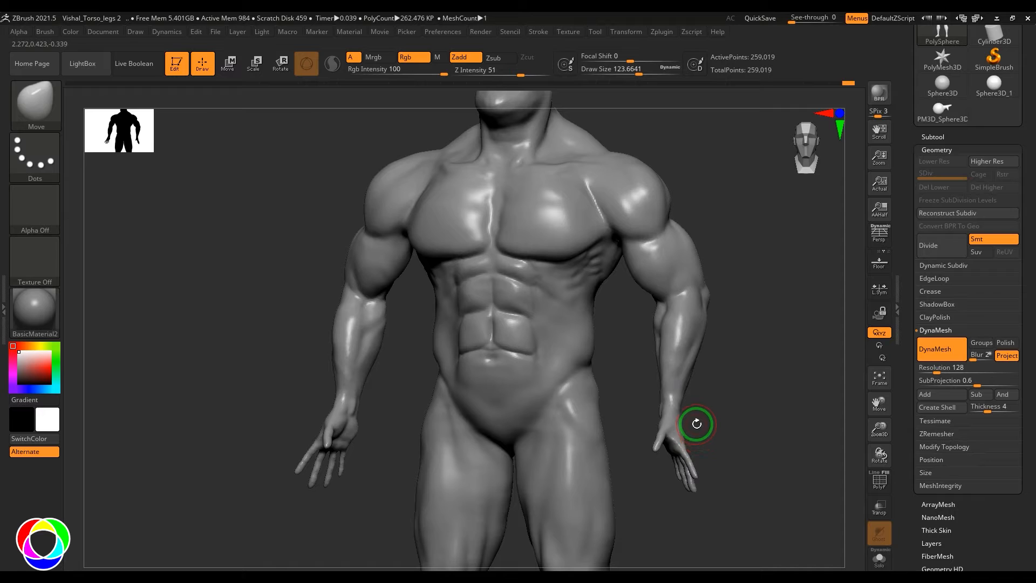
{"action": "mouse_move", "coordinate": [679, 390]}
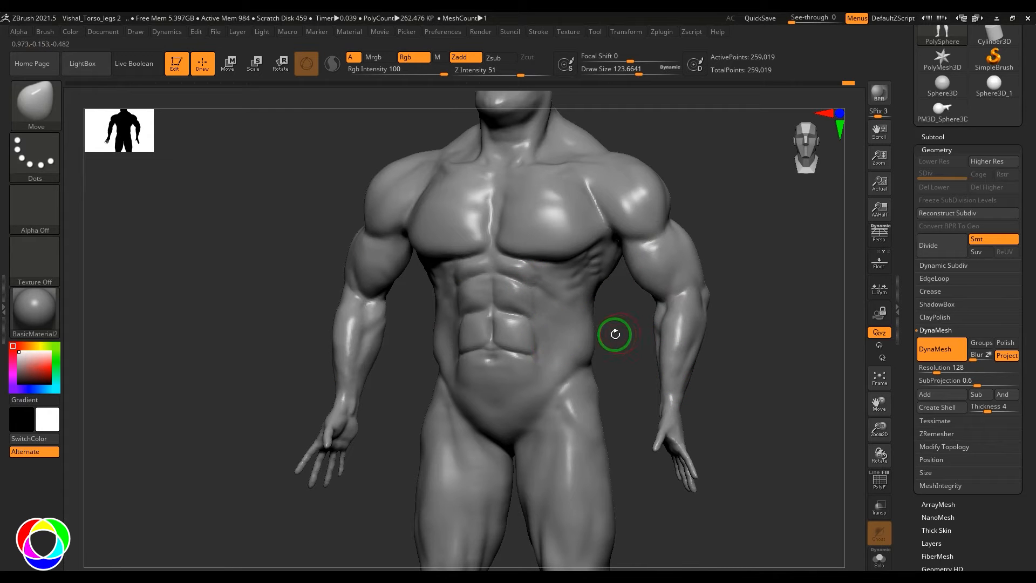
{"action": "mouse_move", "coordinate": [580, 279]}
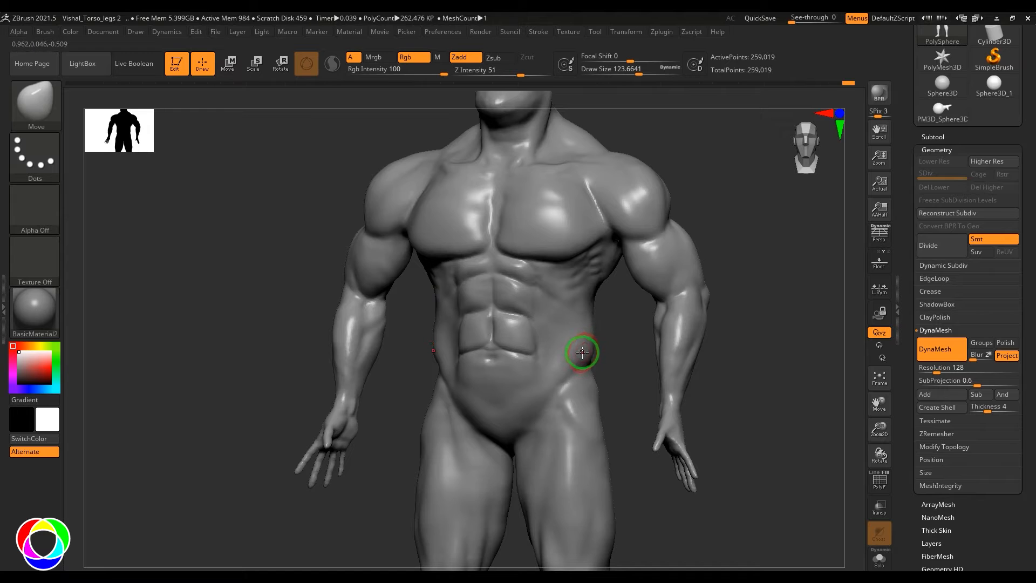
{"action": "left_click", "coordinate": [1005, 356]}
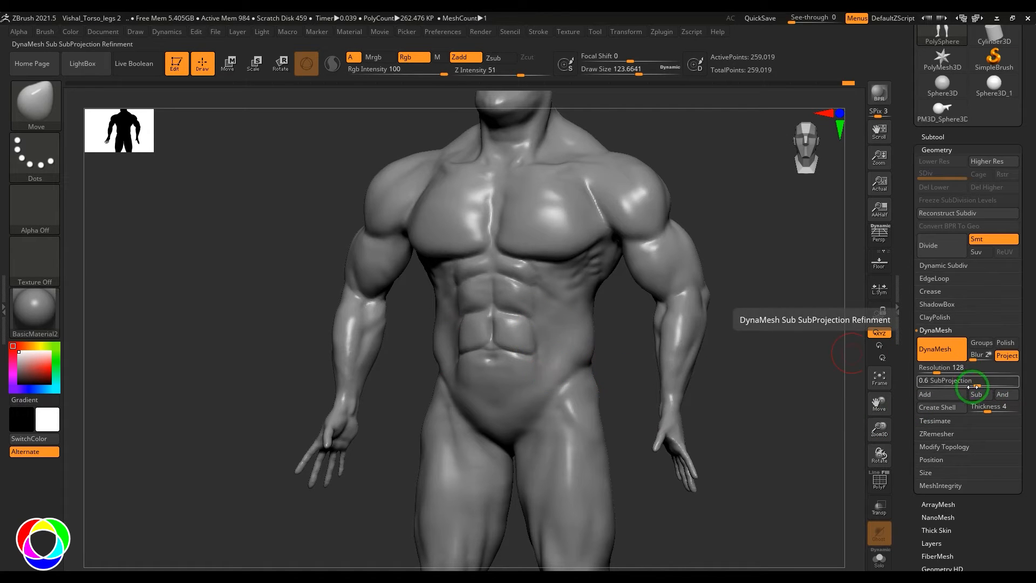
{"action": "left_click", "coordinate": [1006, 356]}
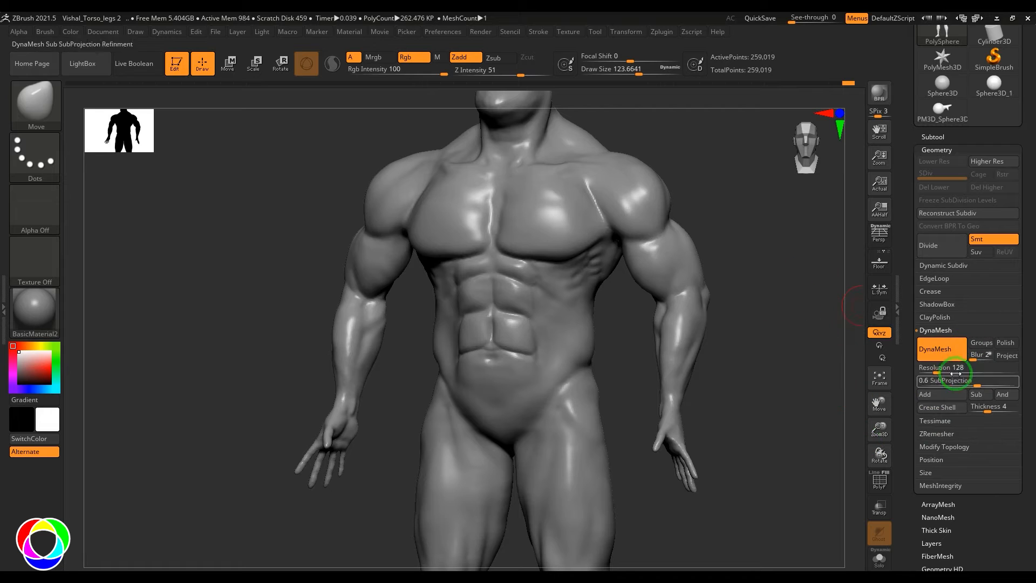
{"action": "mouse_move", "coordinate": [918, 386]}
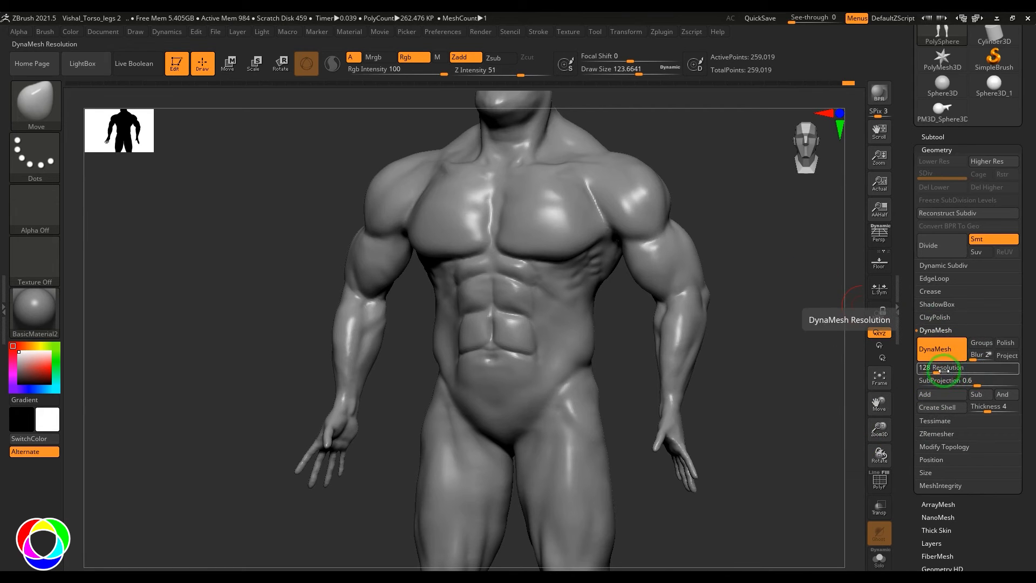
{"action": "left_click", "coordinate": [1006, 355]}
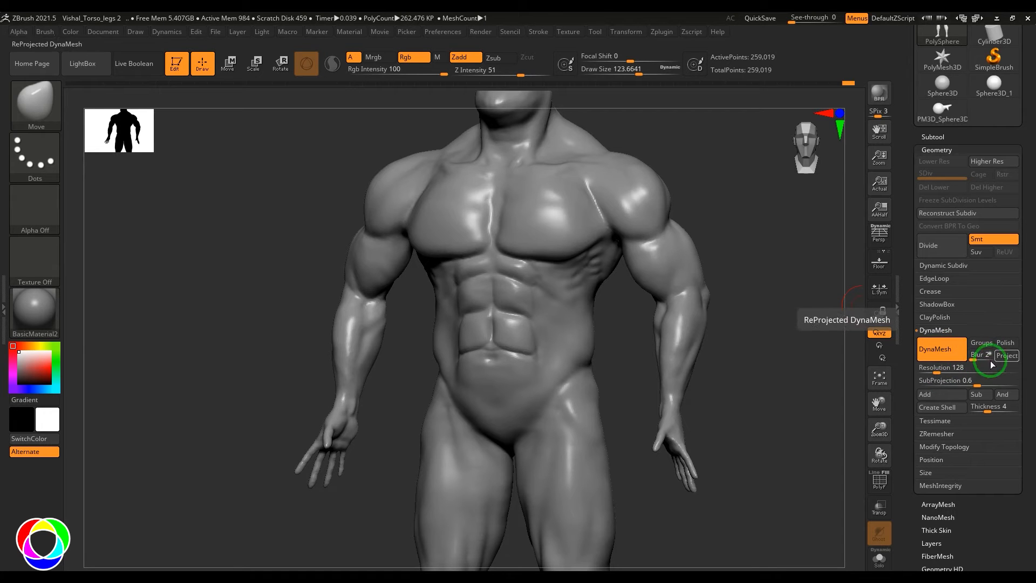
{"action": "left_click", "coordinate": [967, 380]}
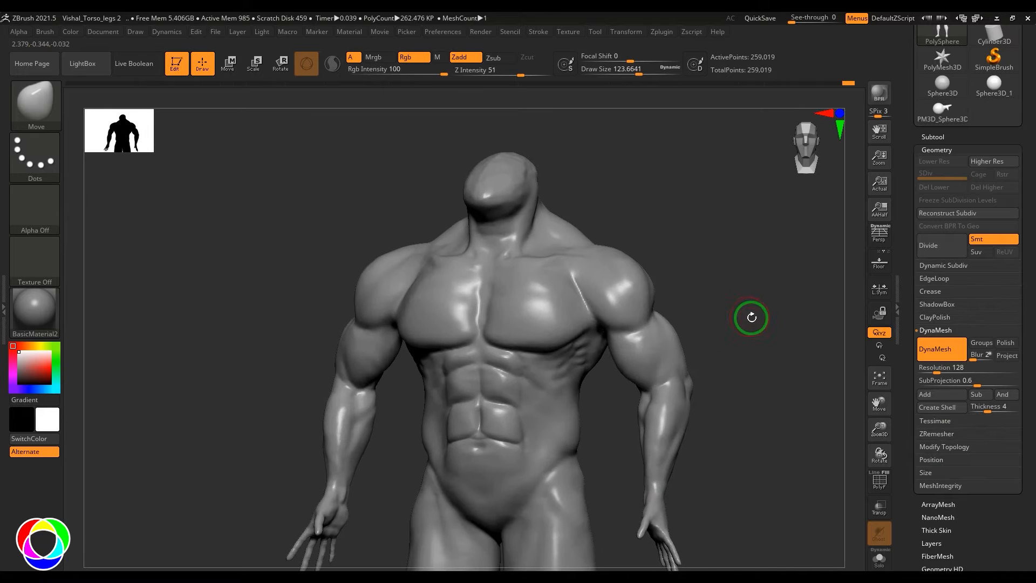
{"action": "mouse_move", "coordinate": [603, 350]}
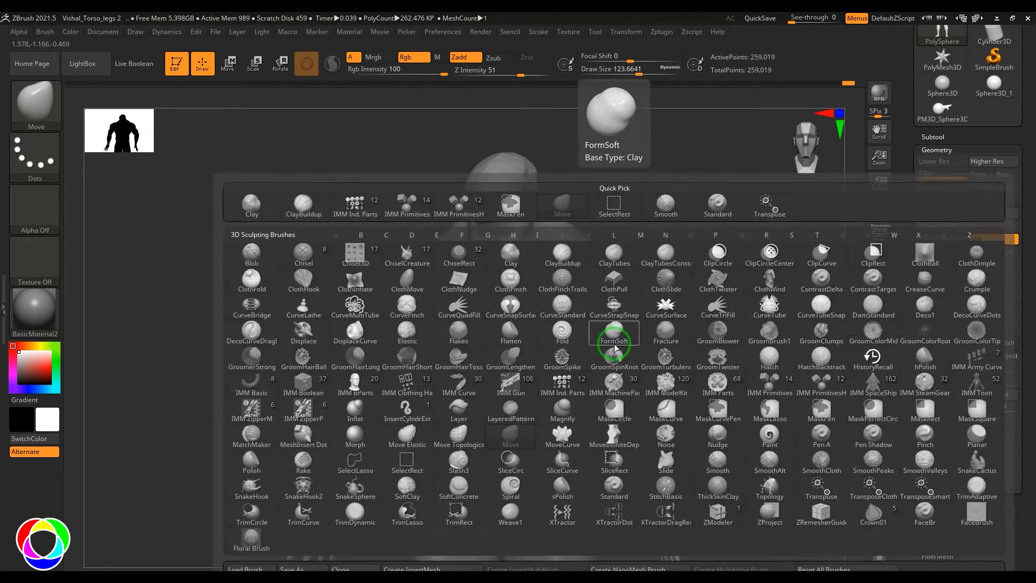
Select the IMM Primitives brush with Cylinder Inner, leaving the torso free of cylinders
{"action": "left_click", "coordinate": [537, 235]}
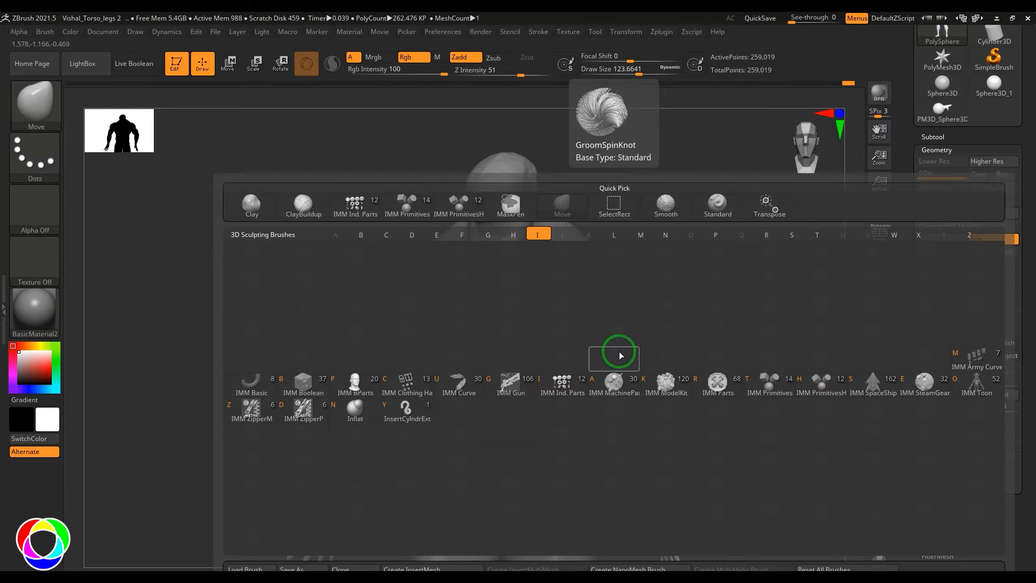
{"action": "mouse_move", "coordinate": [769, 406]}
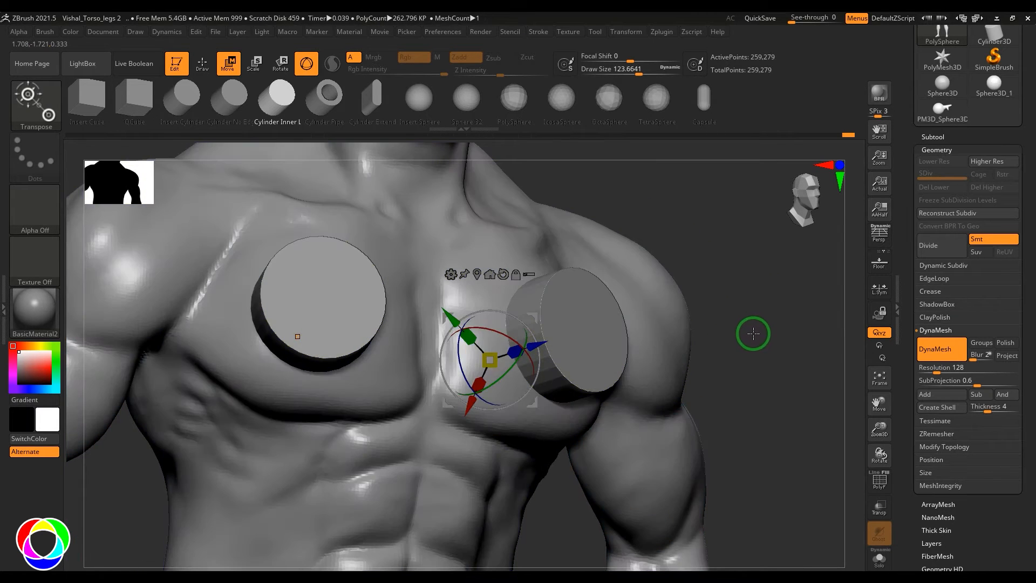
{"action": "left_click", "coordinate": [879, 476]}
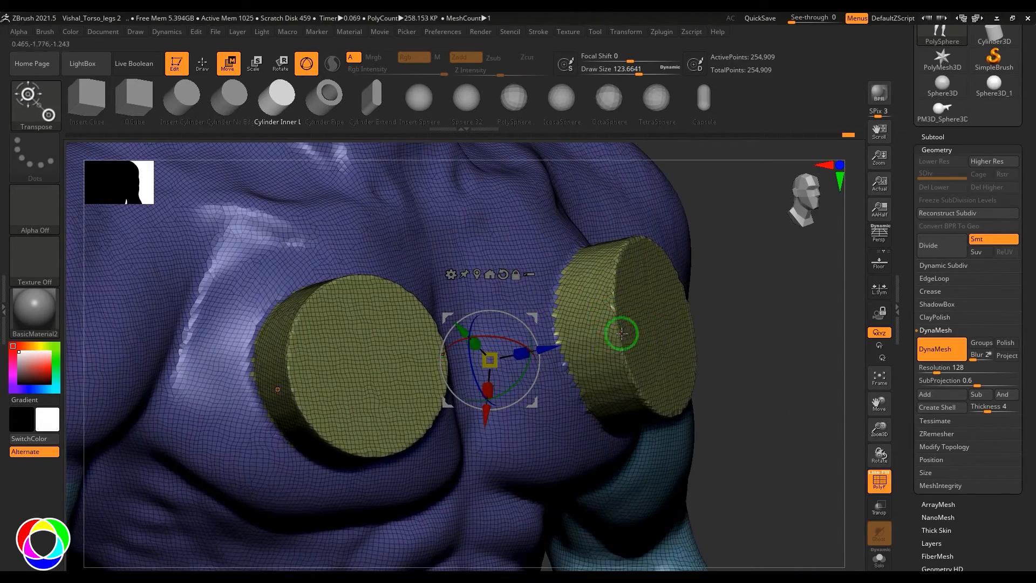
{"action": "mouse_move", "coordinate": [600, 317]}
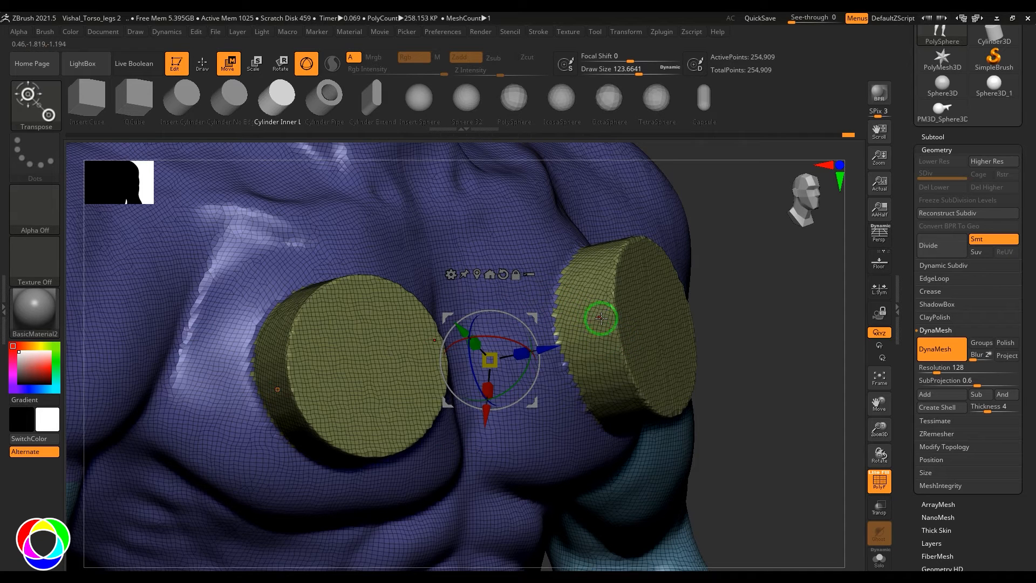
{"action": "left_click", "coordinate": [878, 378]}
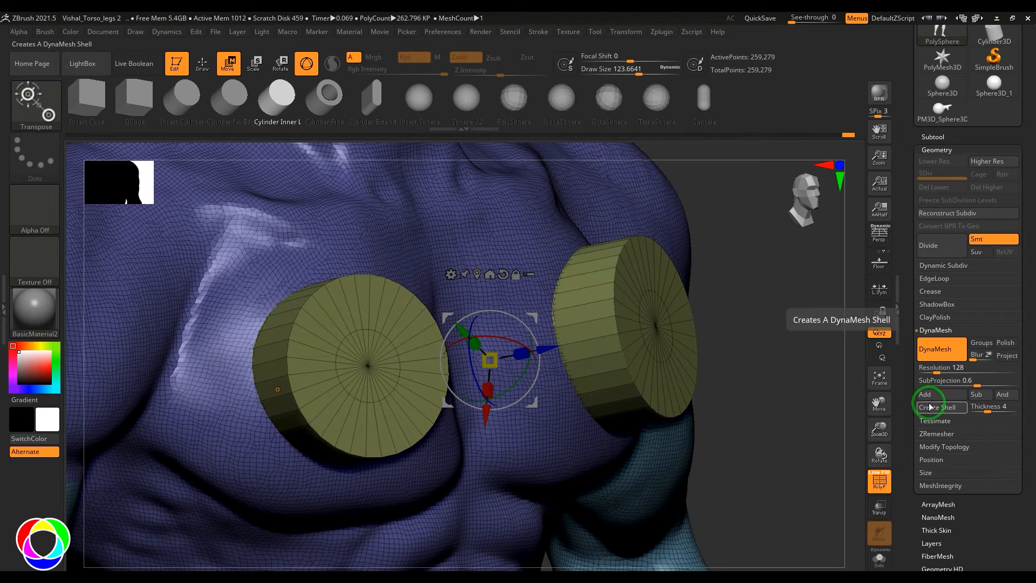
{"action": "left_click", "coordinate": [937, 407]}
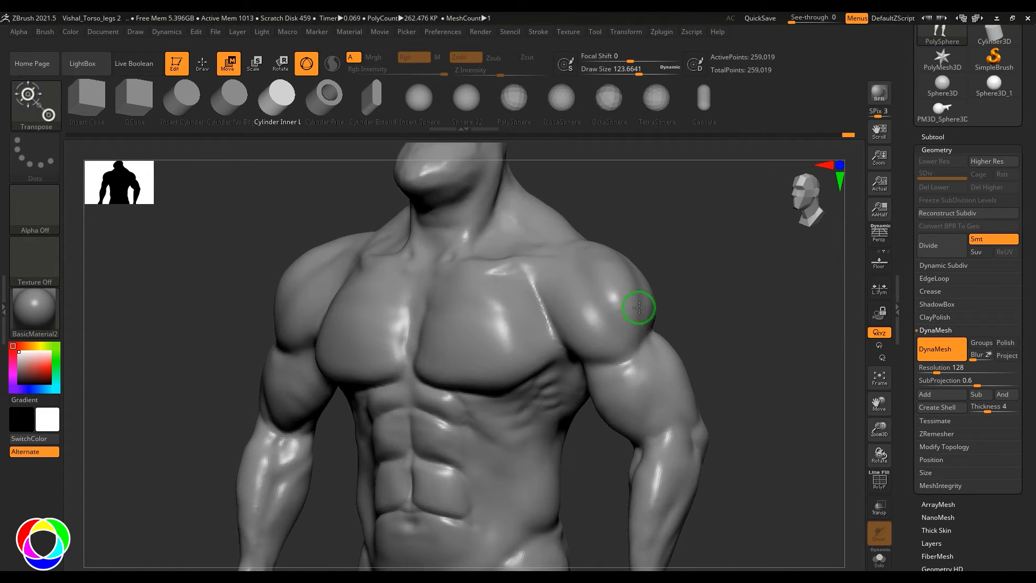
{"action": "left_click", "coordinate": [412, 97]}
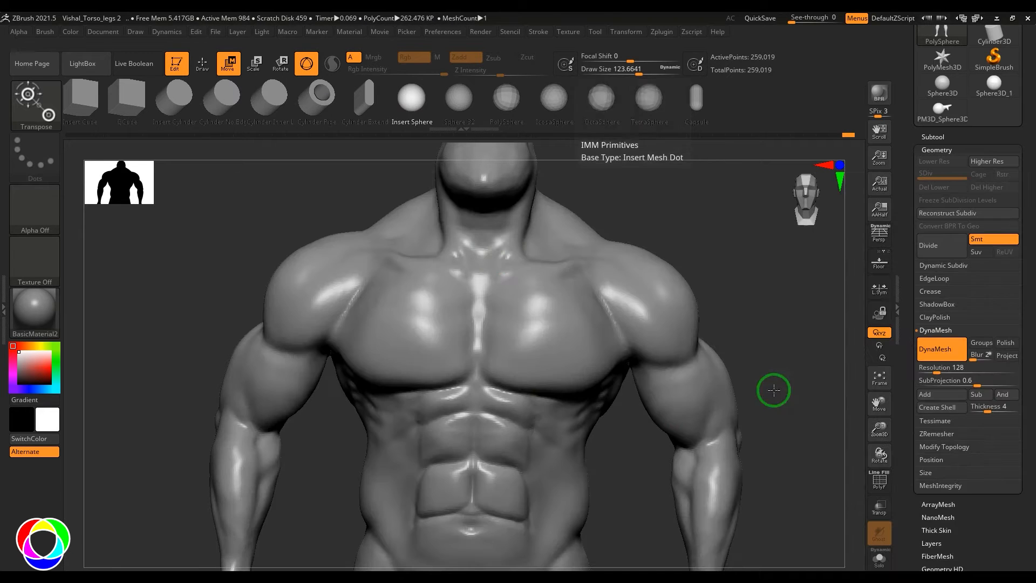
{"action": "mouse_move", "coordinate": [555, 323]}
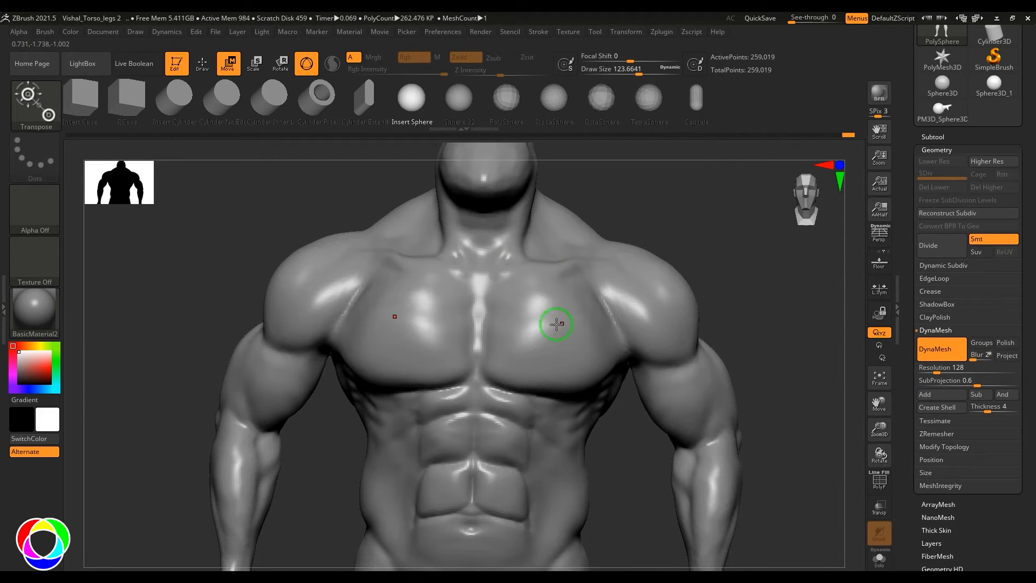
{"action": "mouse_move", "coordinate": [587, 344]}
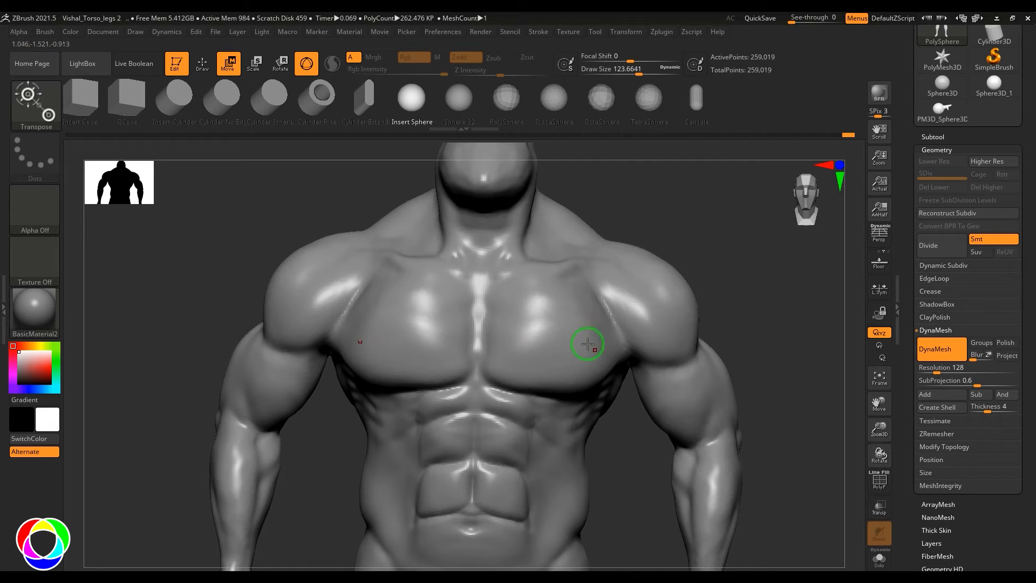
{"action": "mouse_move", "coordinate": [570, 335]}
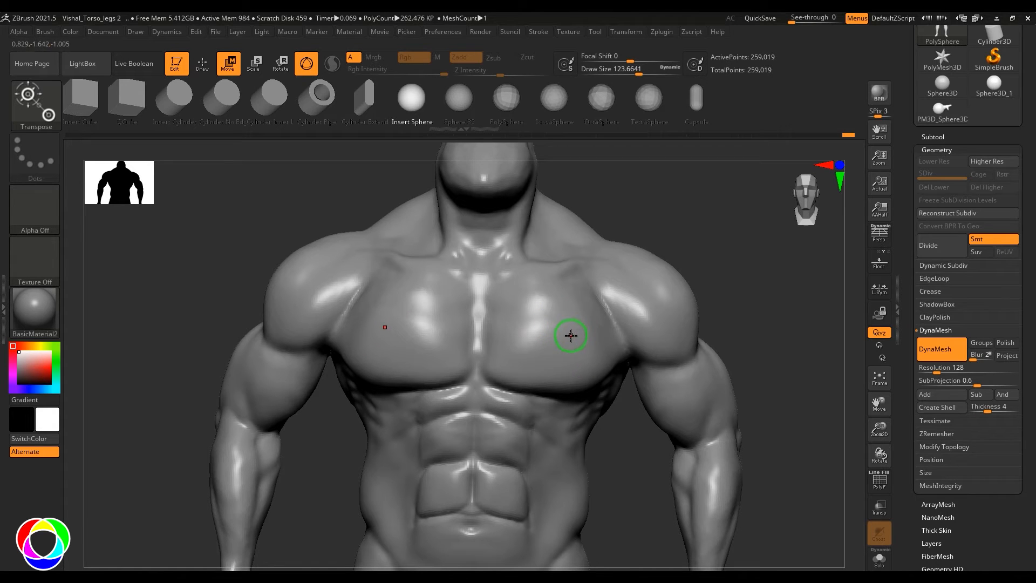
{"action": "mouse_move", "coordinate": [565, 332]}
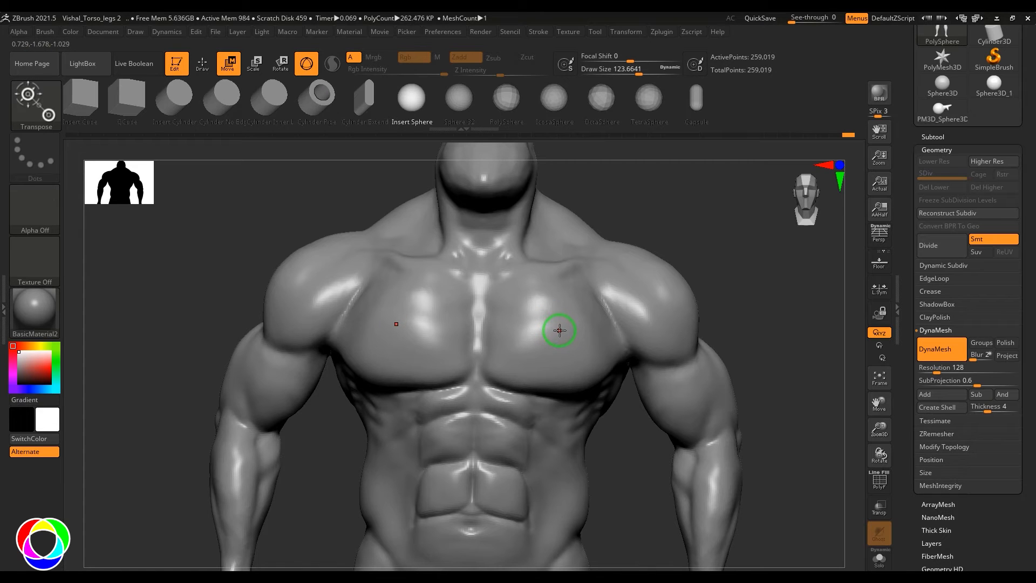
{"action": "mouse_move", "coordinate": [659, 283]}
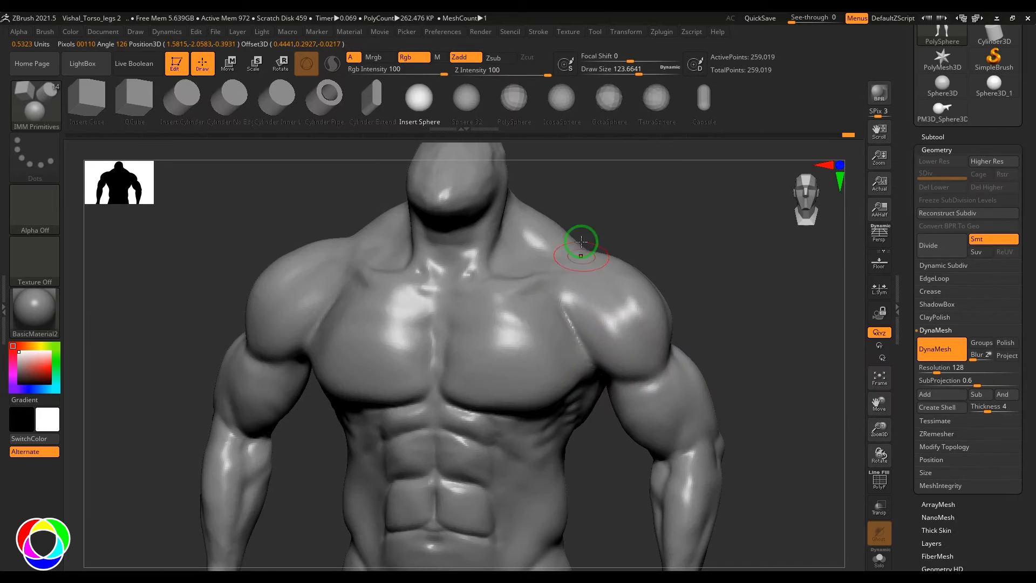
{"action": "mouse_move", "coordinate": [612, 284]}
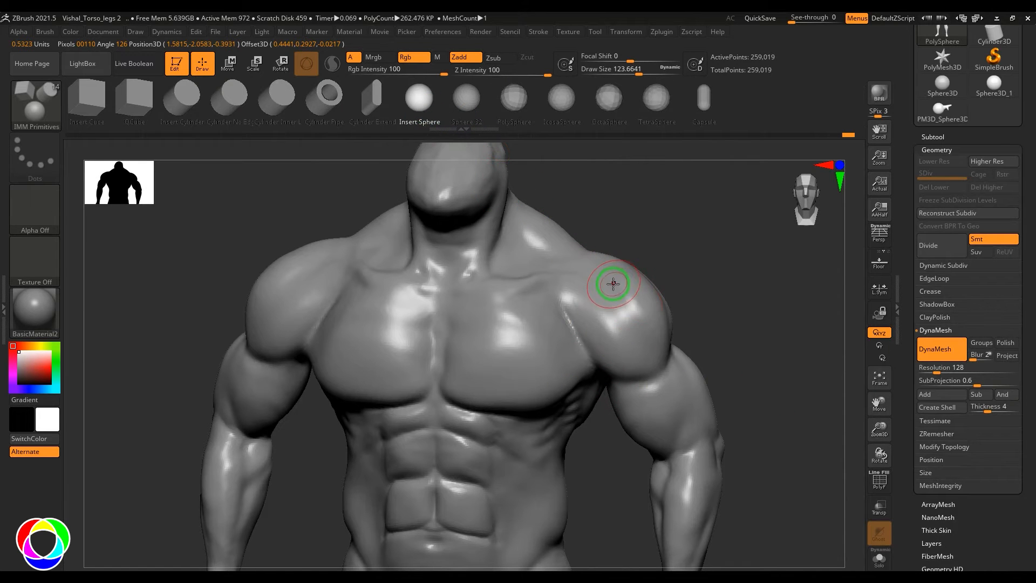
{"action": "mouse_move", "coordinate": [650, 312]}
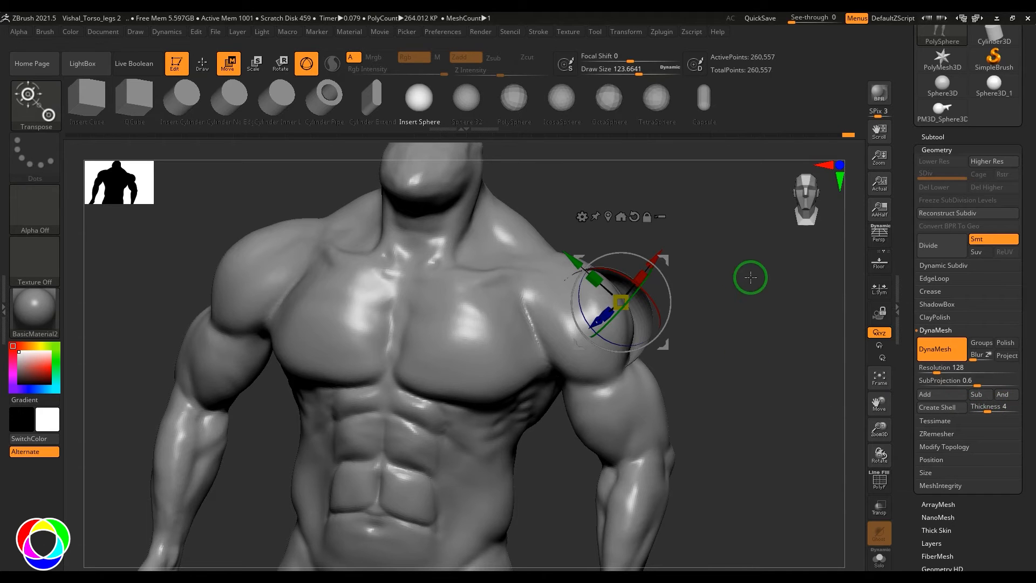
{"action": "left_click", "coordinate": [976, 394]}
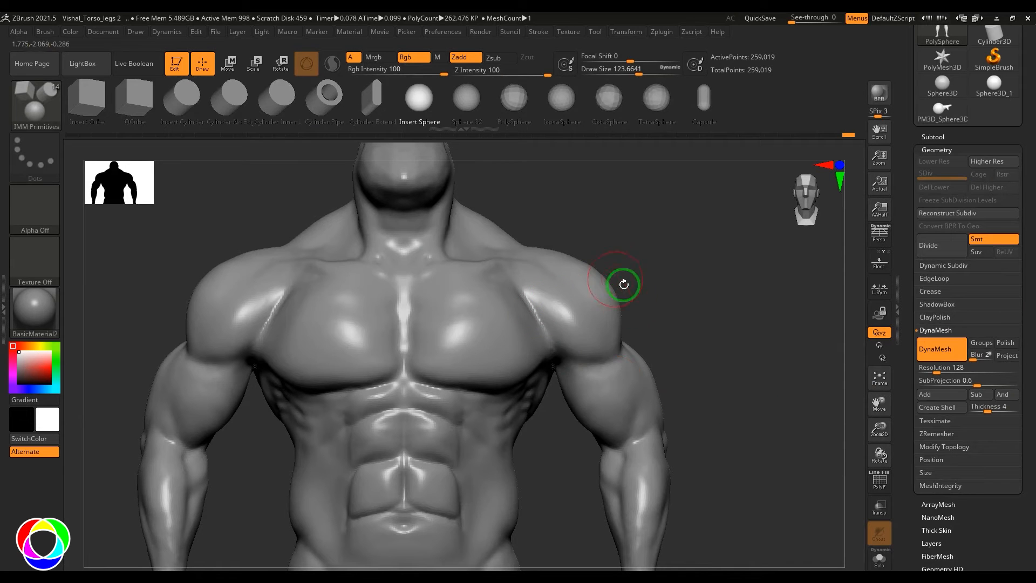
{"action": "mouse_move", "coordinate": [796, 332]}
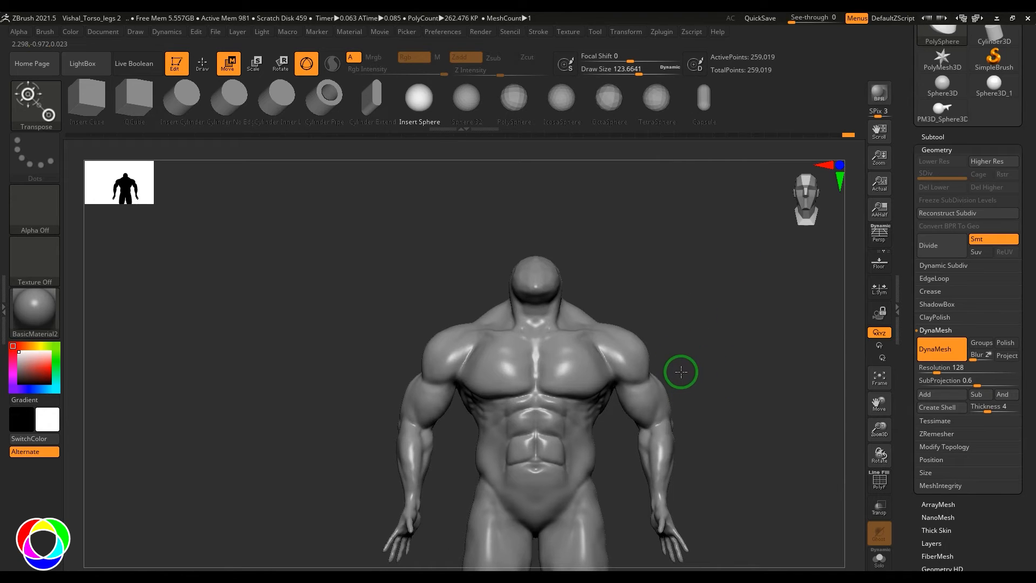
{"action": "mouse_move", "coordinate": [749, 401]}
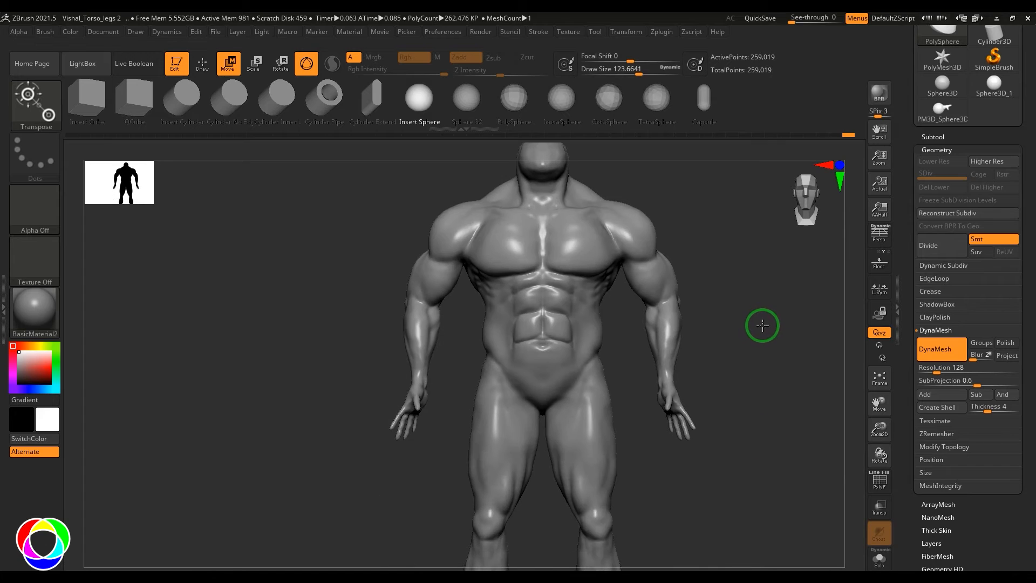
{"action": "mouse_move", "coordinate": [761, 338]}
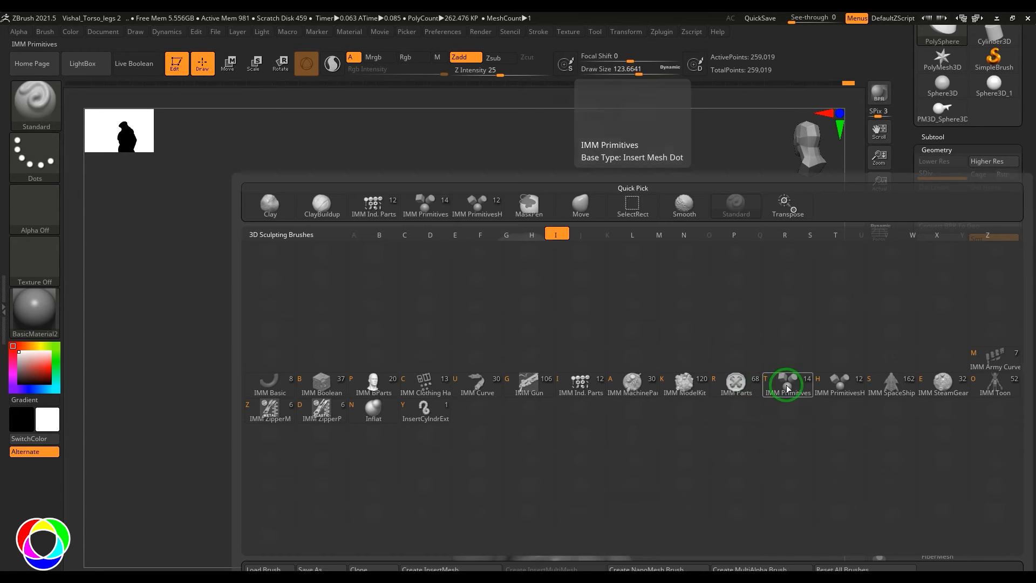
Insert an IMM sphere on the upper back, then try Create Shell and undo it
{"action": "left_click", "coordinate": [786, 383]}
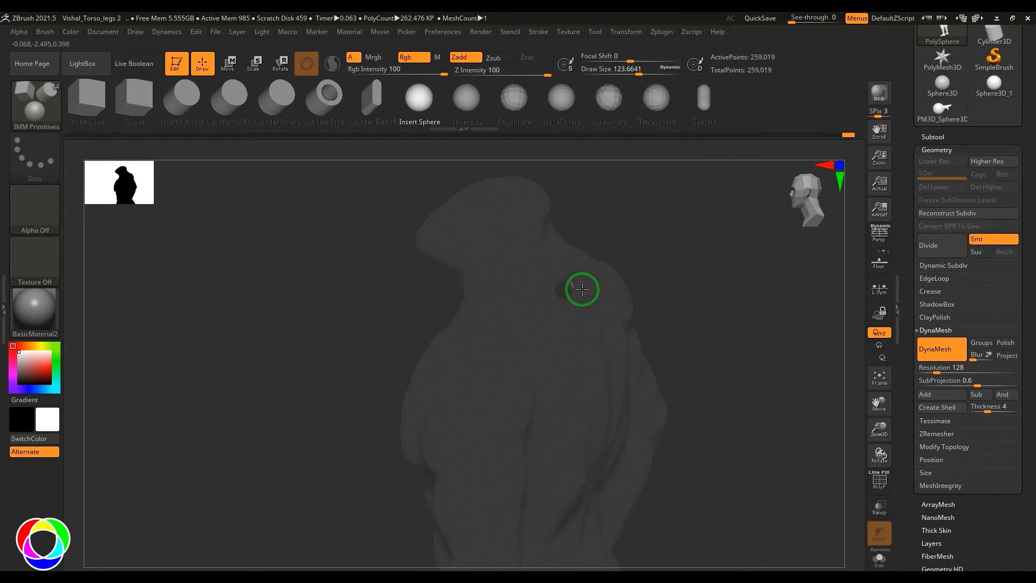
{"action": "left_click", "coordinate": [228, 64]}
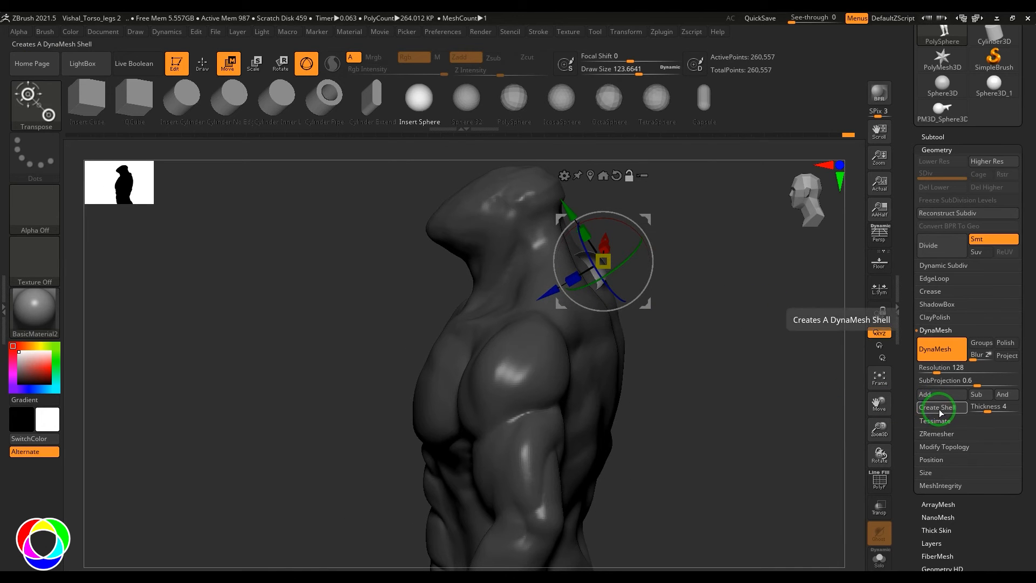
{"action": "left_click", "coordinate": [936, 407]}
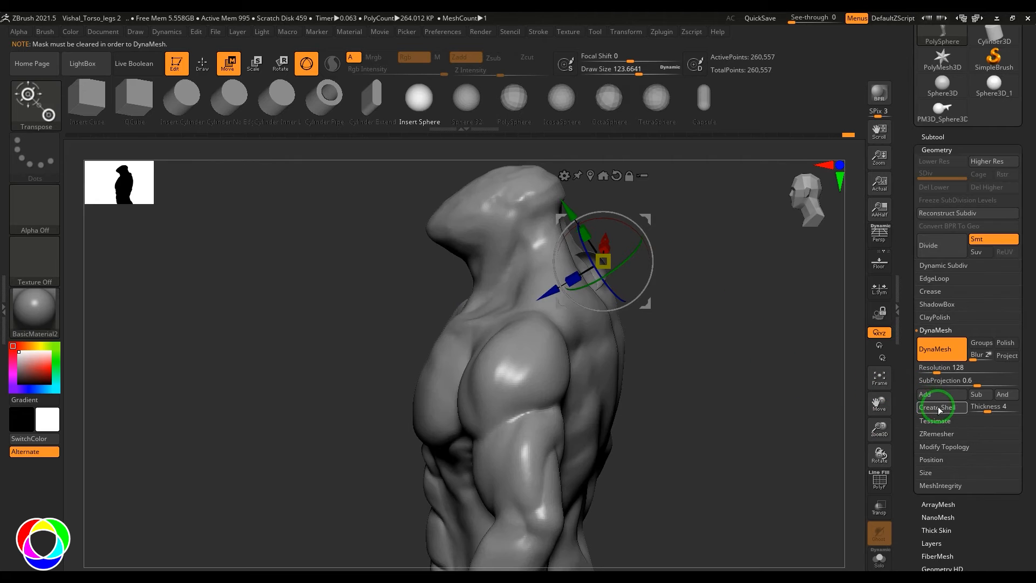
{"action": "left_click", "coordinate": [936, 407]}
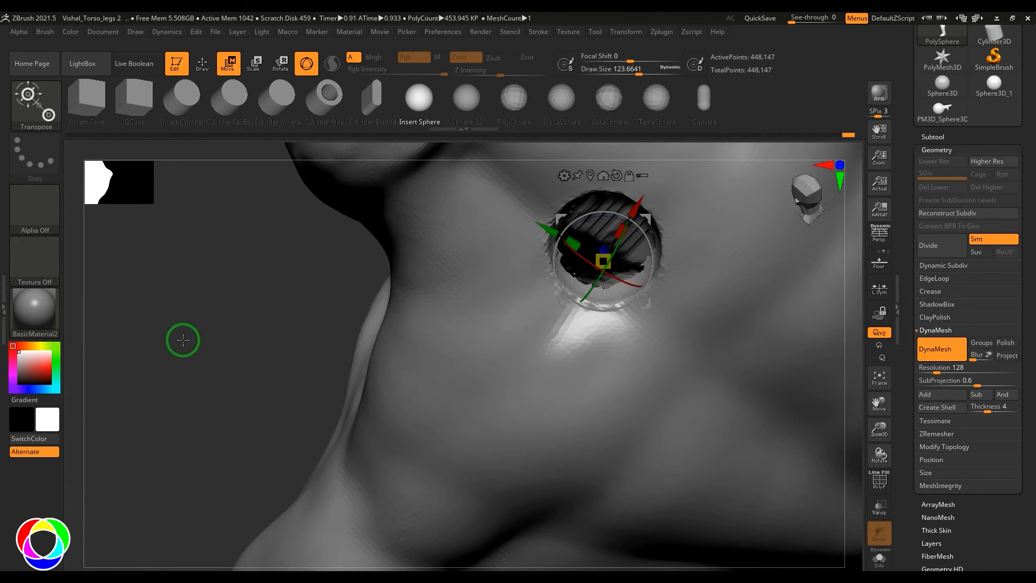
{"action": "left_click", "coordinate": [879, 479]}
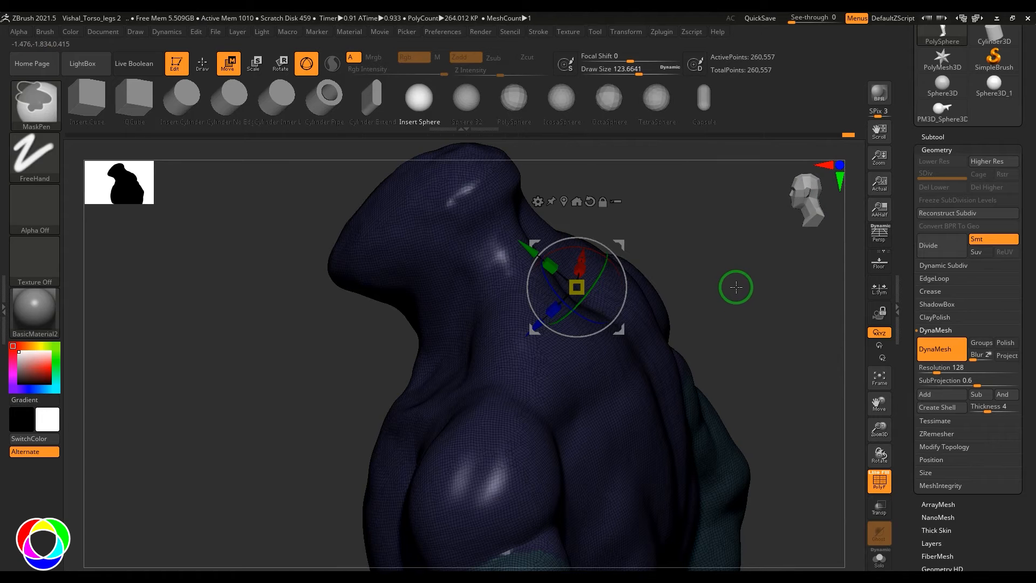
Insert an IMM Primitives cylinder into the upper back near the neck and show the subtool list
{"action": "left_click", "coordinate": [201, 62]}
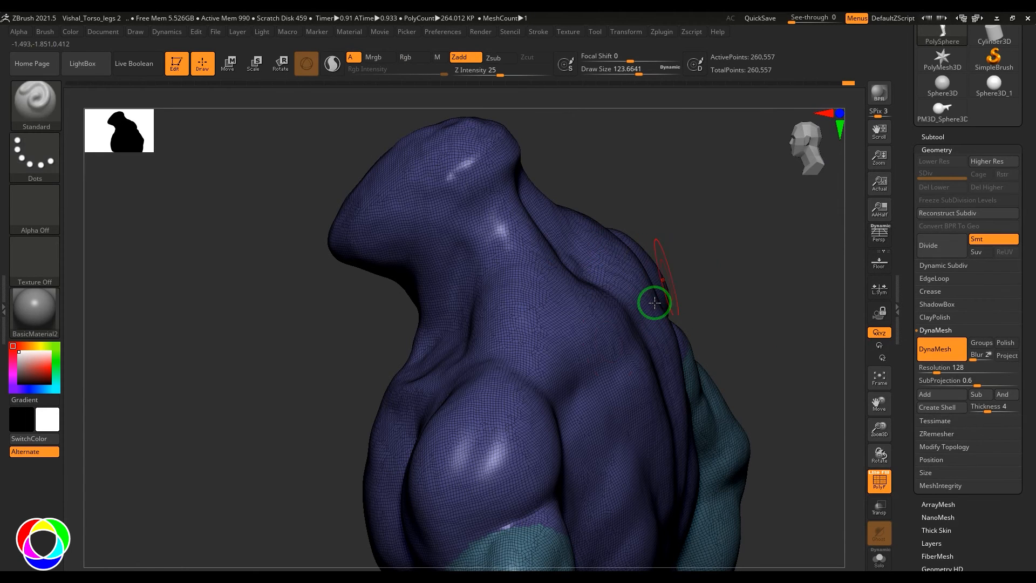
{"action": "mouse_move", "coordinate": [636, 315]}
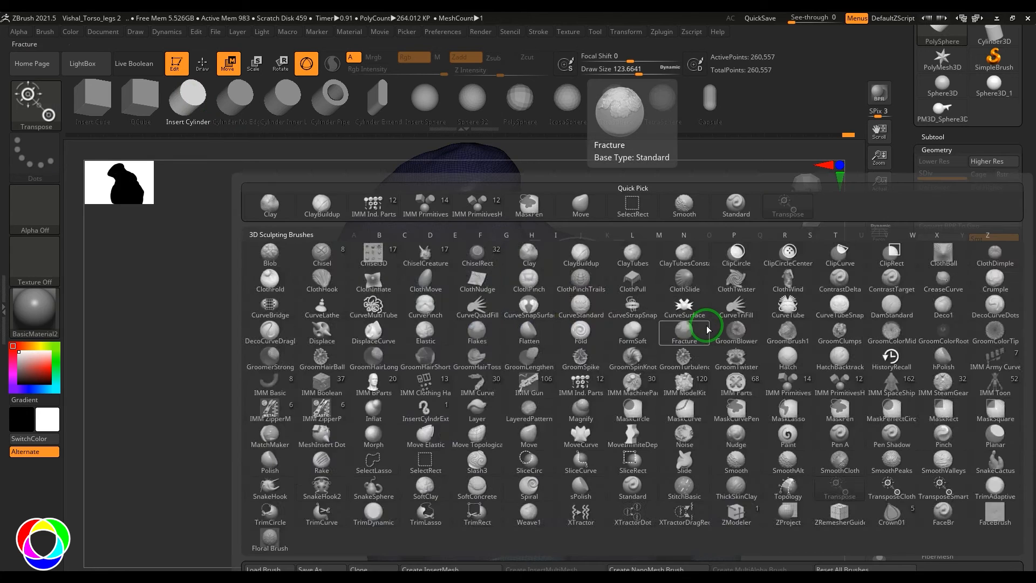
{"action": "left_click", "coordinate": [786, 382]}
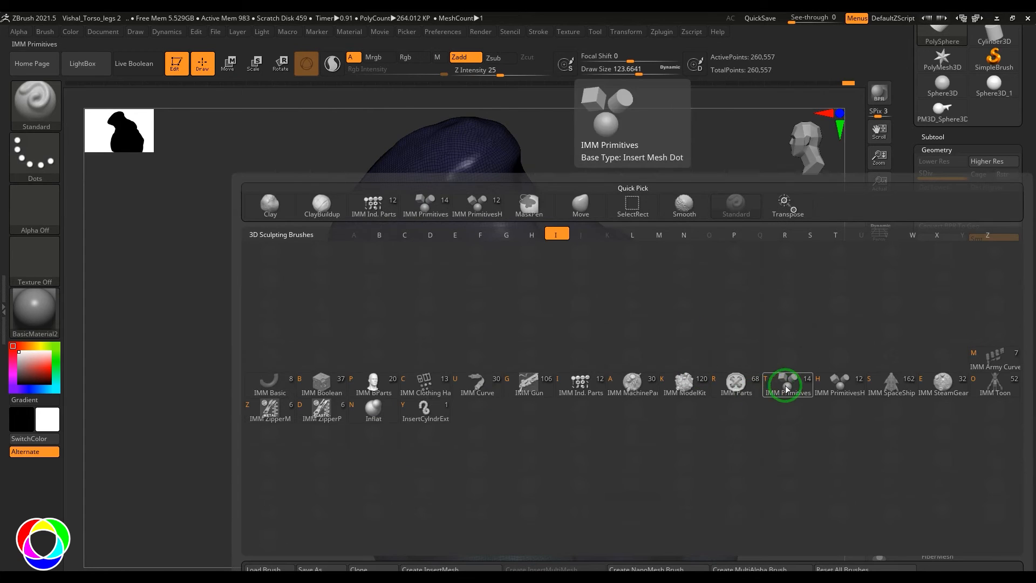
{"action": "left_click", "coordinate": [786, 383]}
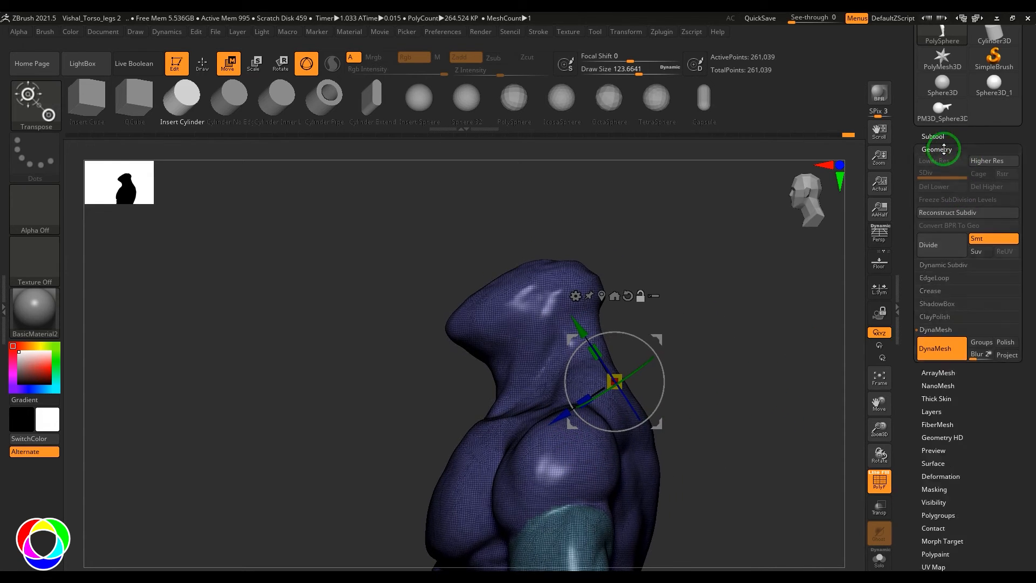
{"action": "left_click", "coordinate": [931, 135]}
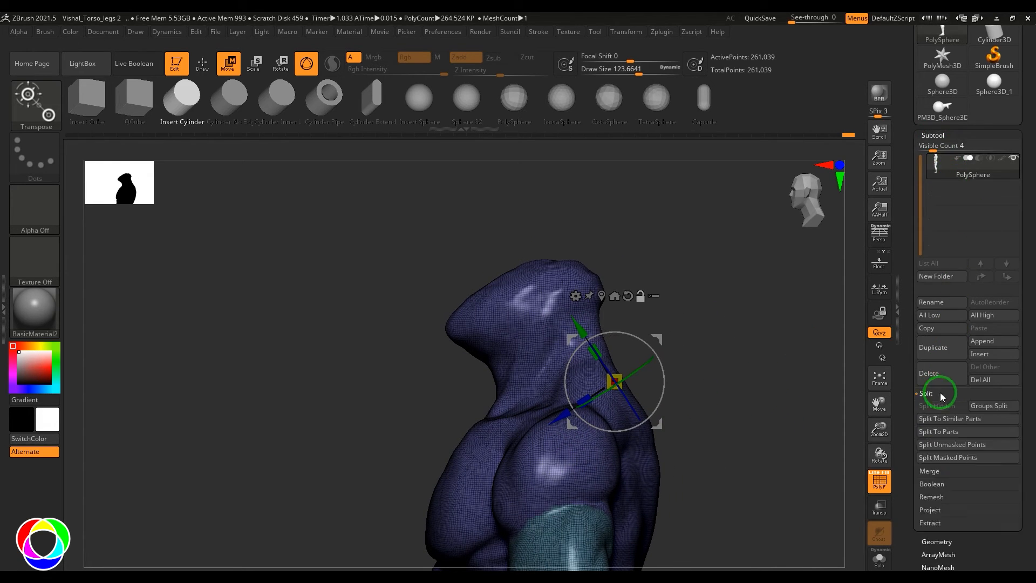
Split the mesh To Parts, delete PolySphere1, and merge the cylinder with the torso
{"action": "left_click", "coordinate": [938, 431]}
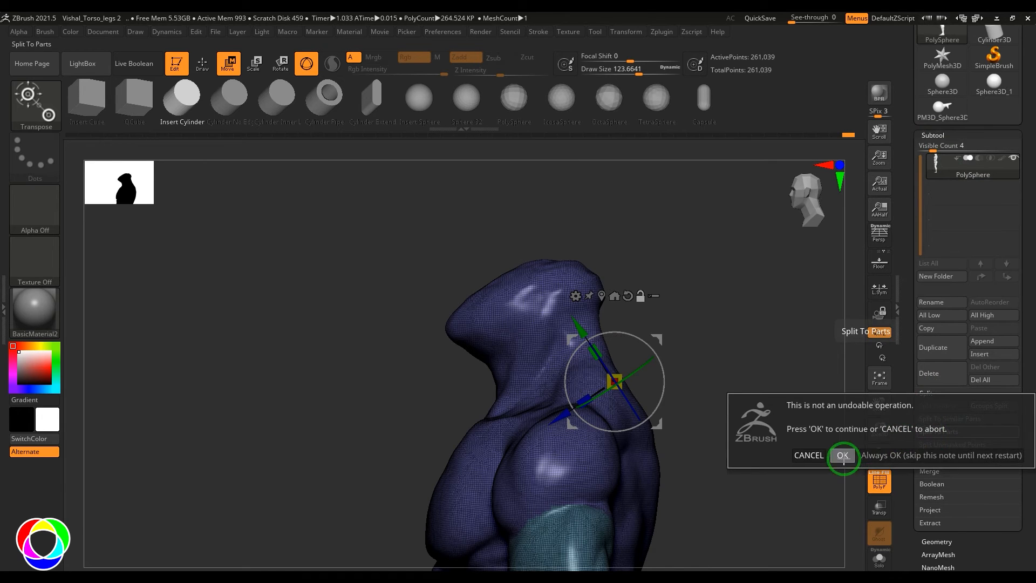
{"action": "left_click", "coordinate": [842, 456]}
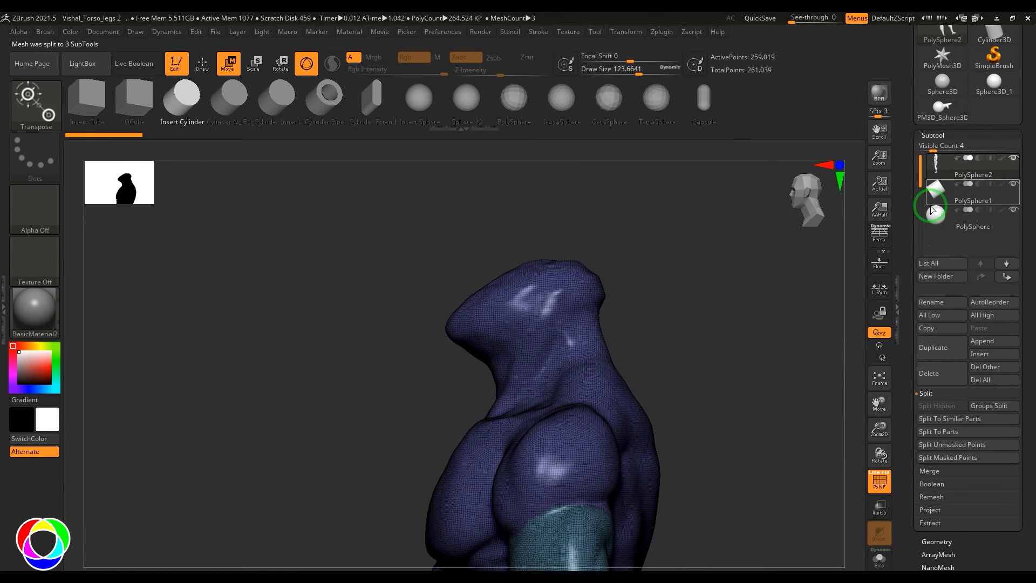
{"action": "left_click", "coordinate": [972, 200]}
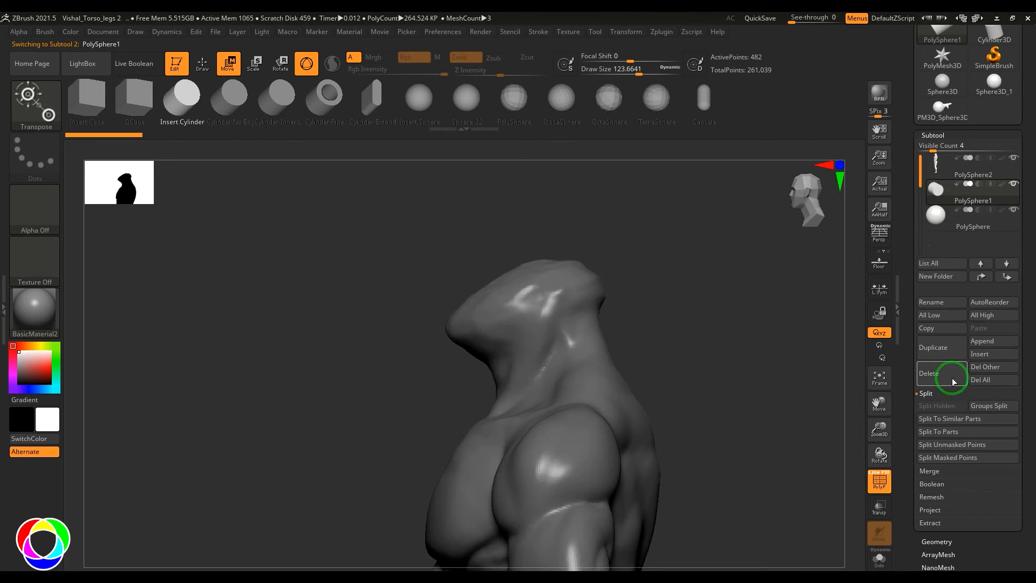
{"action": "left_click", "coordinate": [928, 373]}
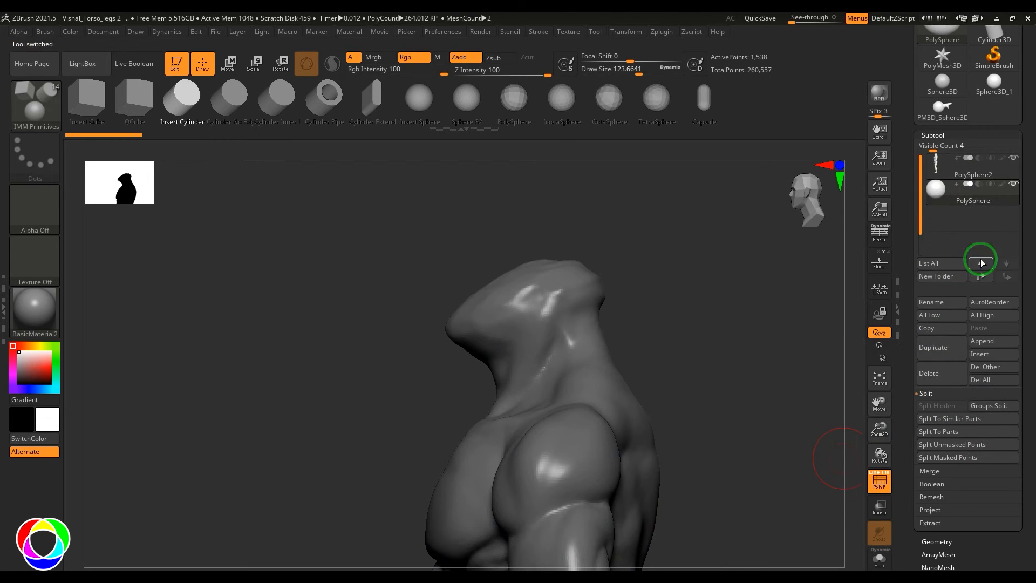
{"action": "left_click", "coordinate": [981, 260]}
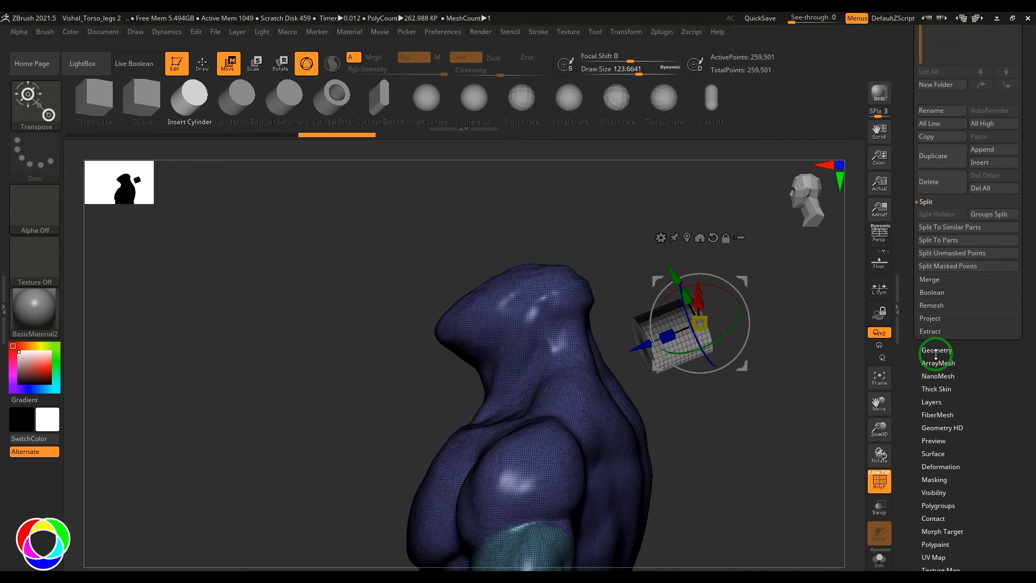
Set the DynaMesh shell Thickness slider to 2 in the Geometry settings
{"action": "left_click", "coordinate": [935, 350]}
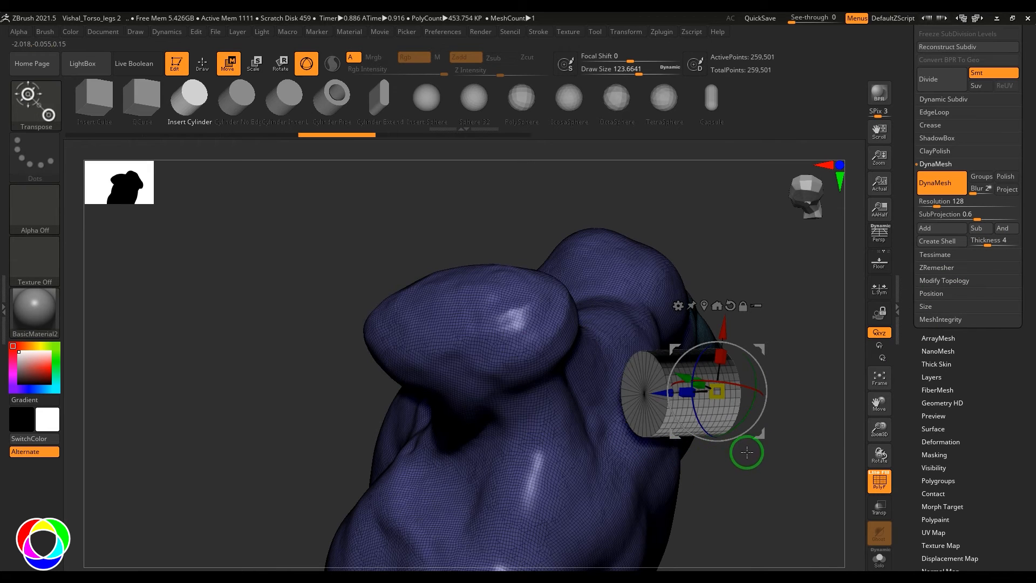
{"action": "mouse_move", "coordinate": [993, 240]}
{"action": "type", "text": "2 "}
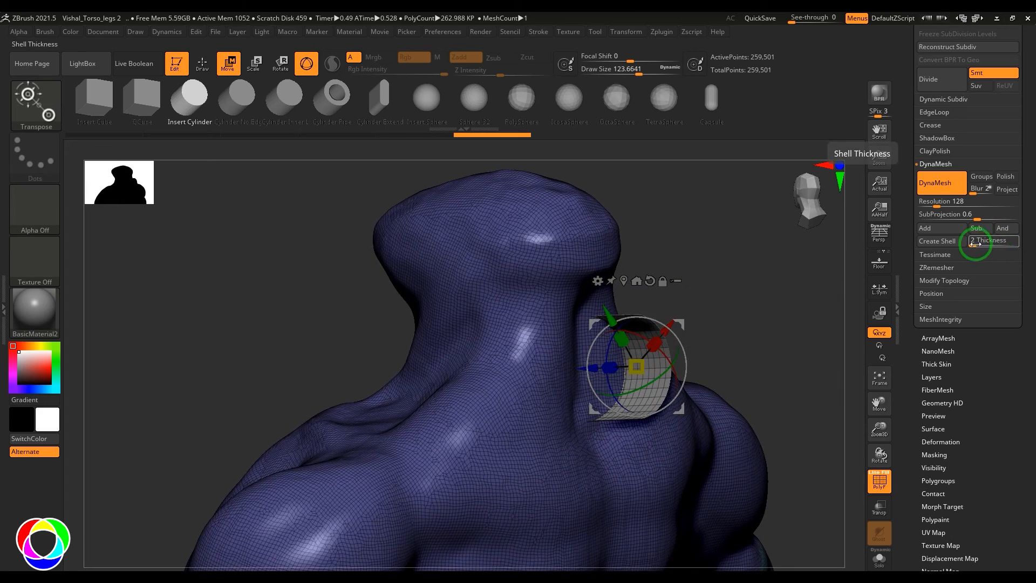
{"action": "left_click", "coordinate": [935, 240]}
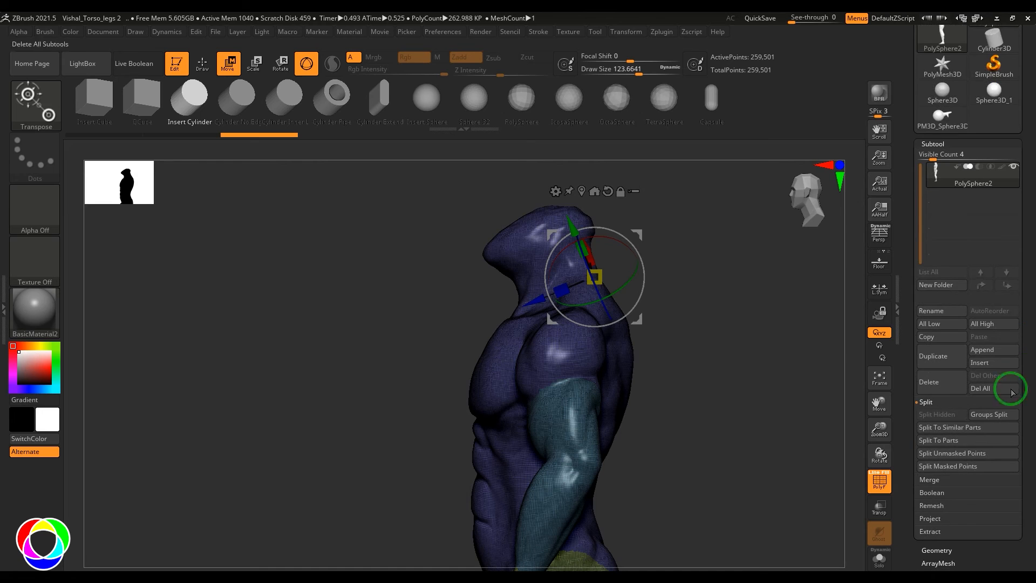
Split the mesh into parts and delete the small split-off subtool, keeping the torso
{"action": "left_click", "coordinate": [947, 440]}
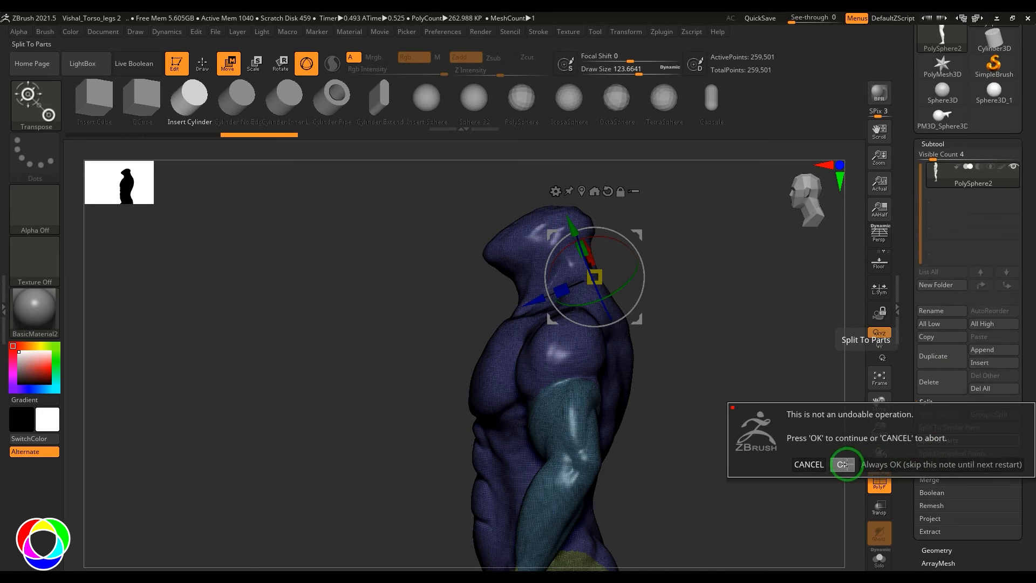
{"action": "left_click", "coordinate": [844, 464]}
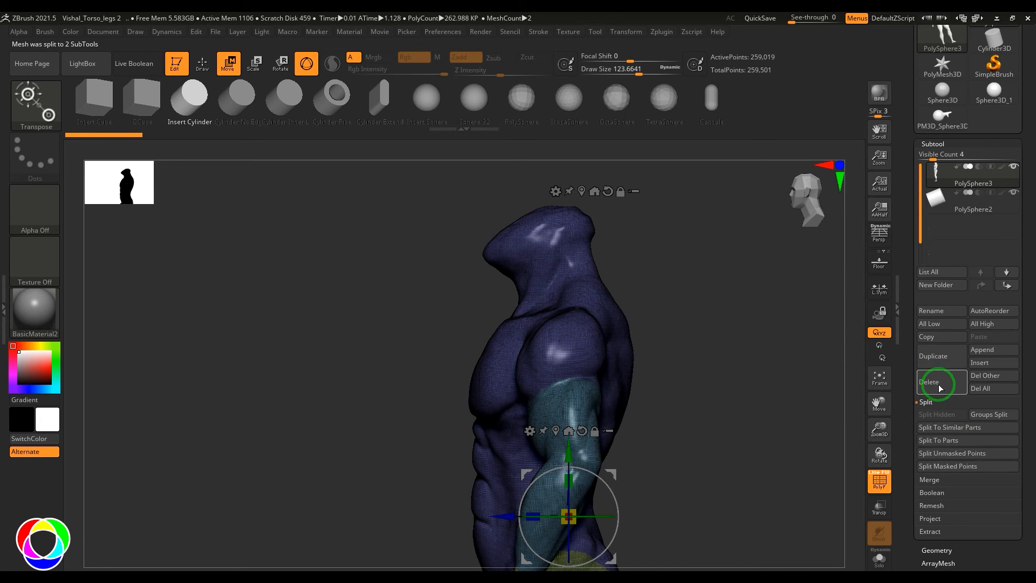
{"action": "left_click", "coordinate": [929, 382]}
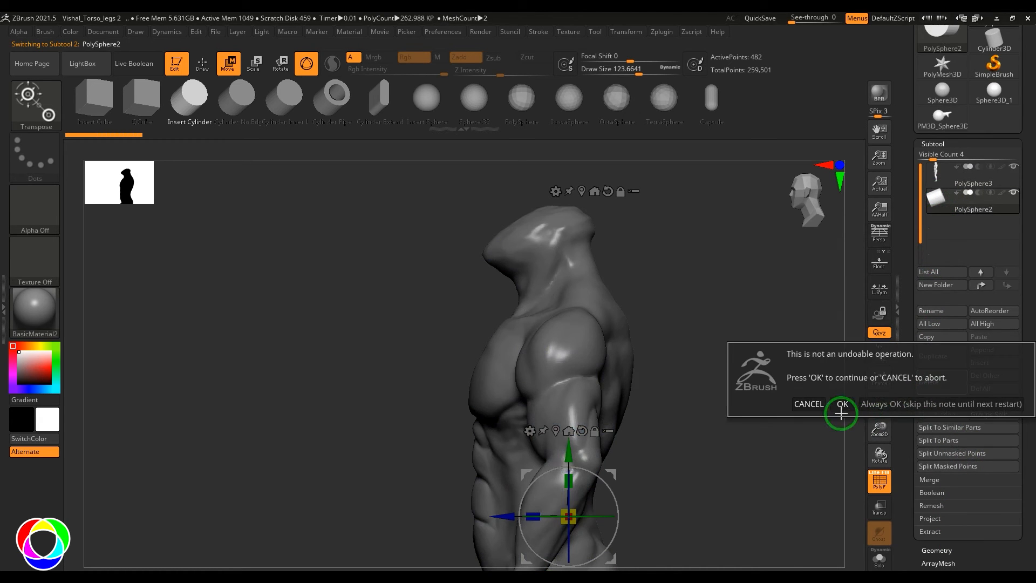
{"action": "left_click", "coordinate": [841, 403]}
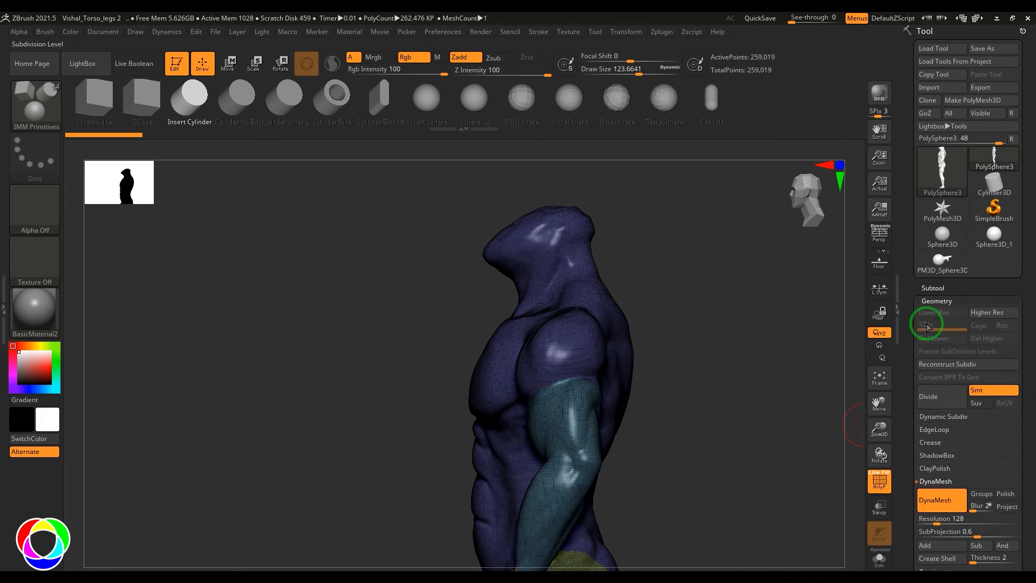
{"action": "left_click", "coordinate": [932, 287]}
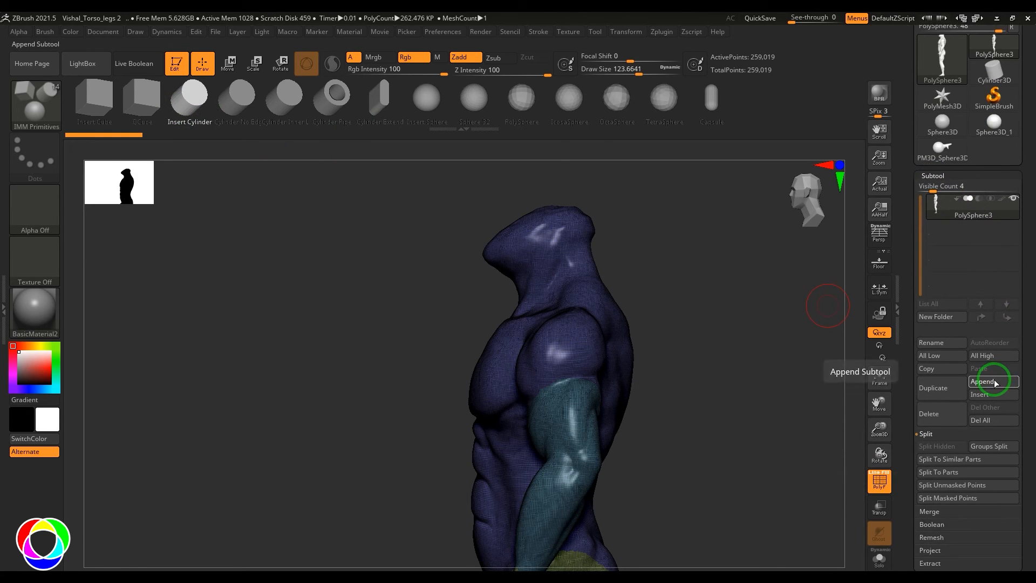
Append a Cylinder3D subtool and position it against the torso's upper back near the neck
{"action": "left_click", "coordinate": [991, 381]}
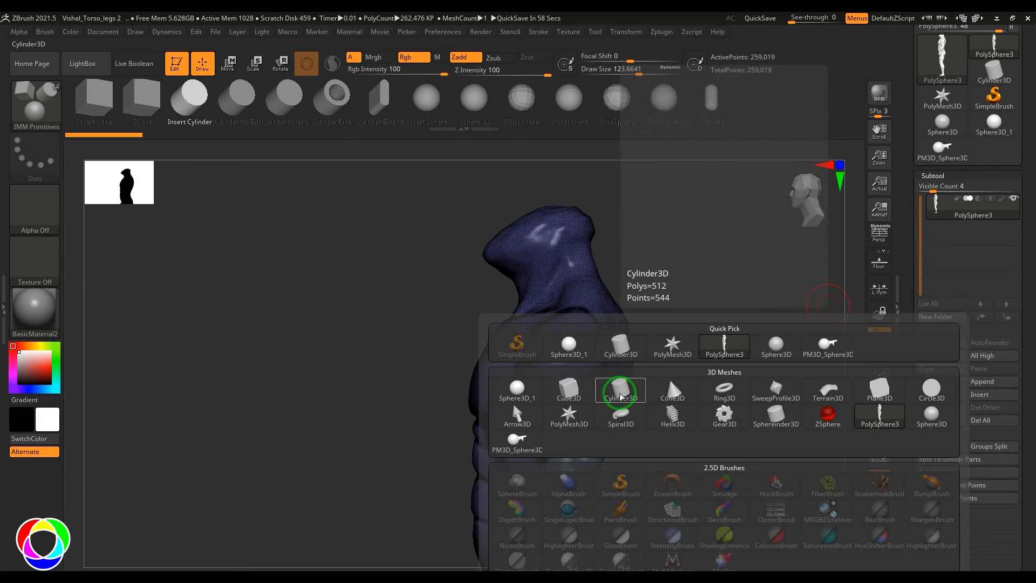
{"action": "left_click", "coordinate": [620, 390]}
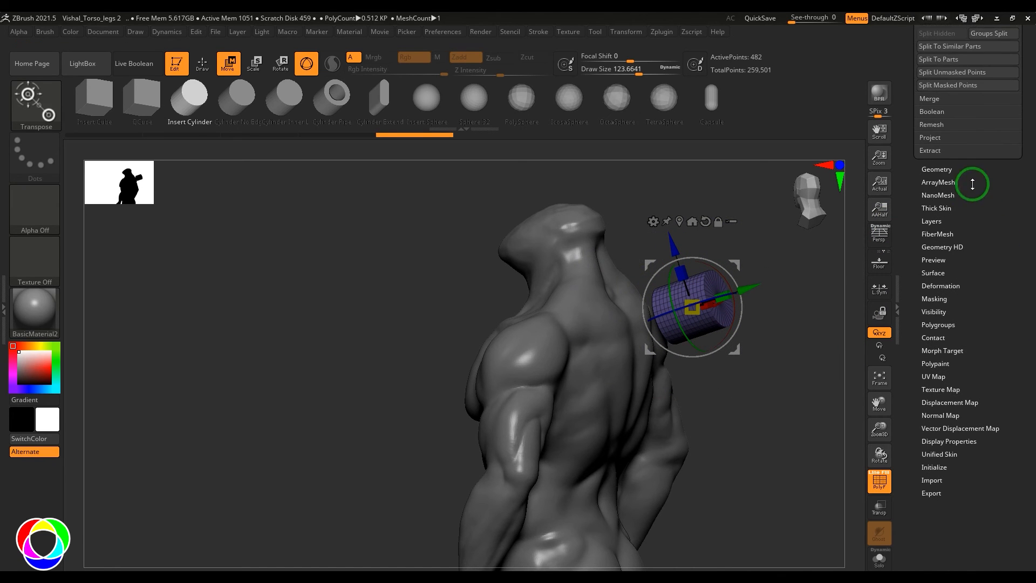
{"action": "left_click", "coordinate": [936, 168]}
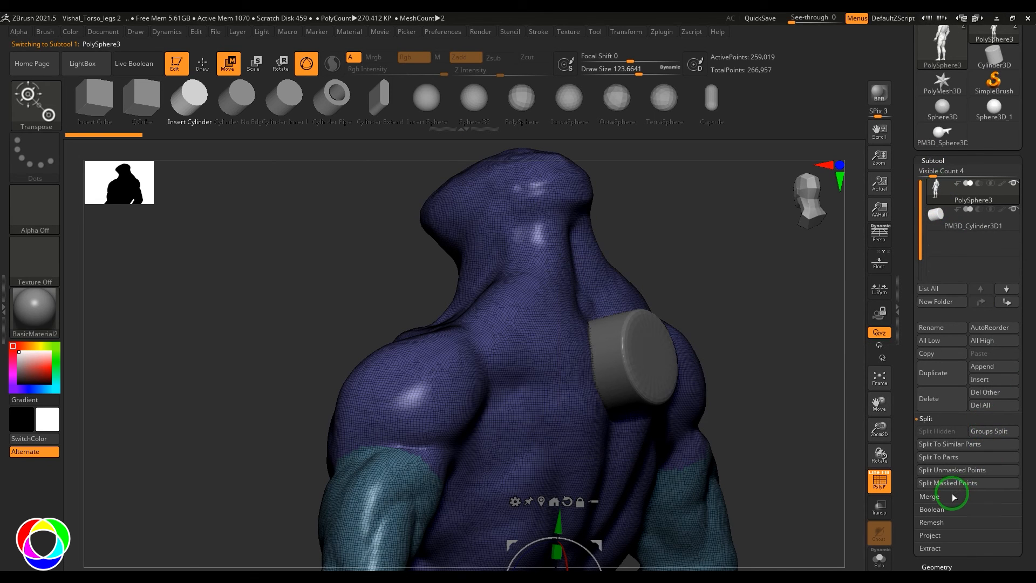
MergeDown the cylinder into the torso after confirming the merge warning
{"action": "left_click", "coordinate": [929, 495]}
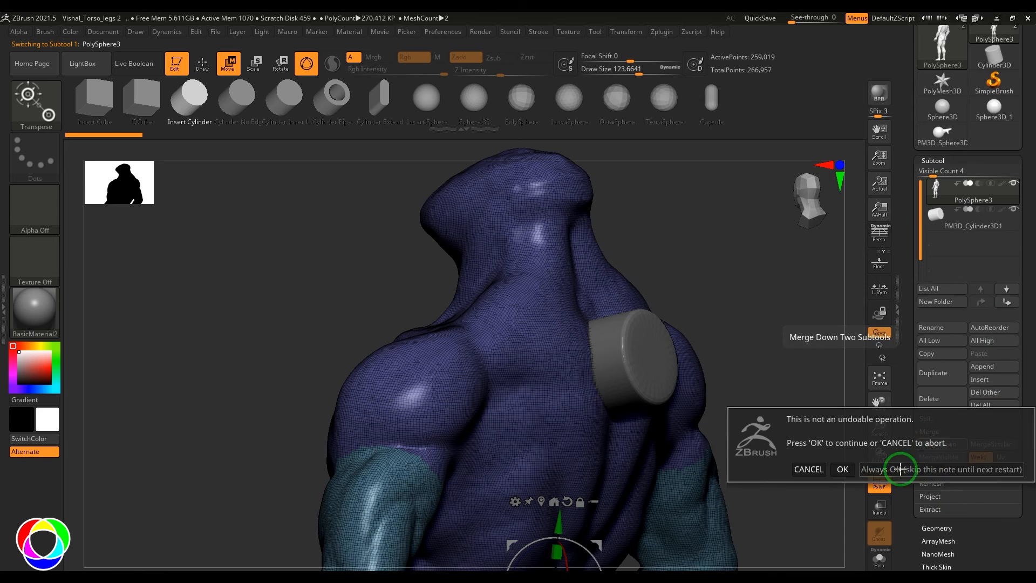
{"action": "left_click", "coordinate": [842, 469]}
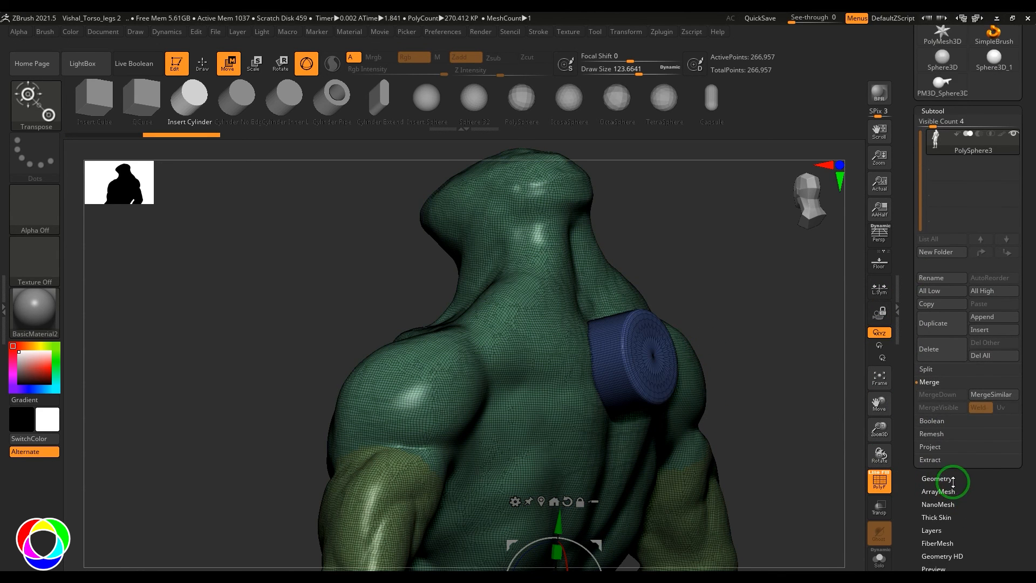
{"action": "left_click", "coordinate": [937, 478]}
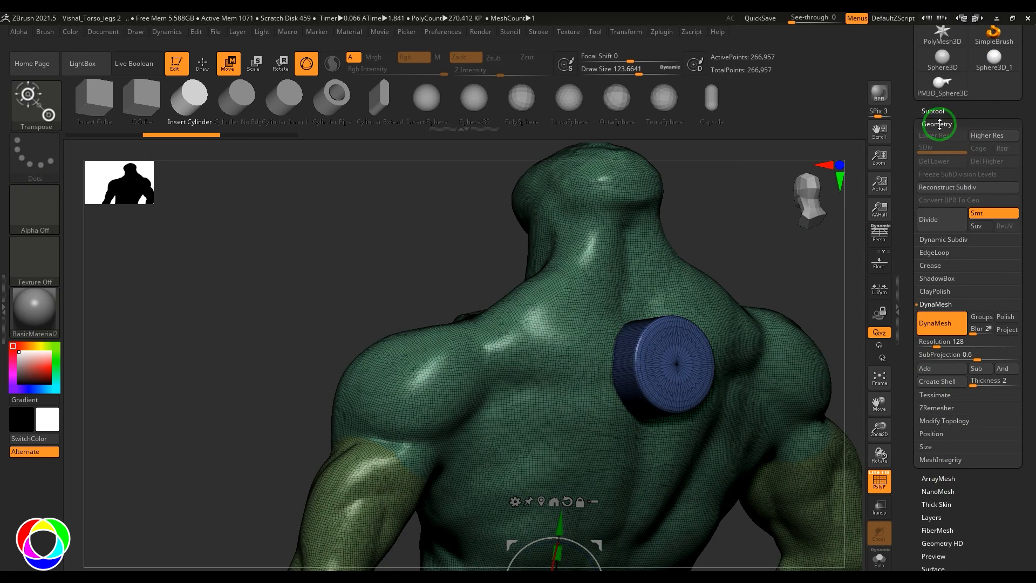
Split the merged mesh back into separate torso and cylinder subtools
{"action": "left_click", "coordinate": [933, 110]}
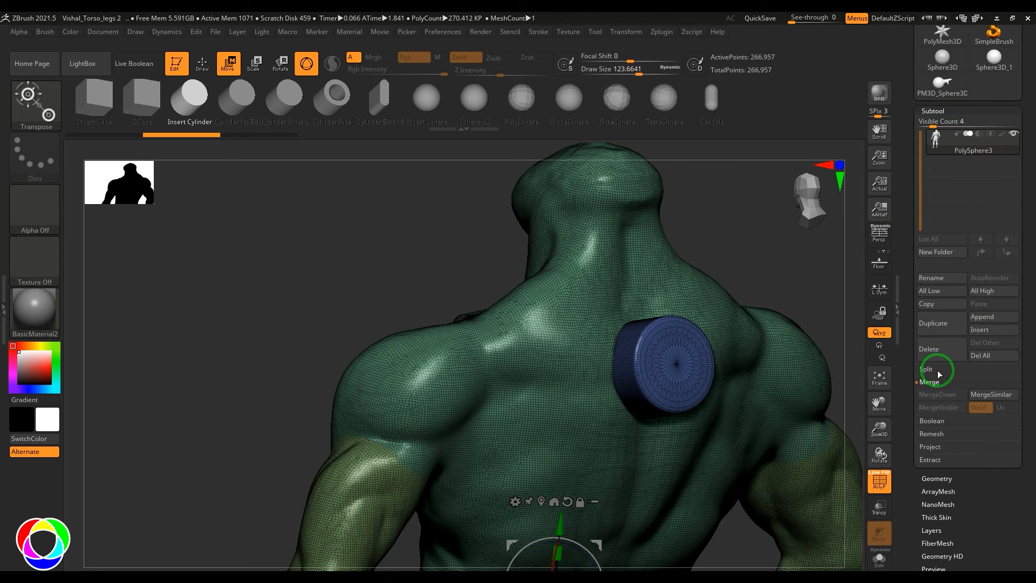
{"action": "left_click", "coordinate": [927, 368]}
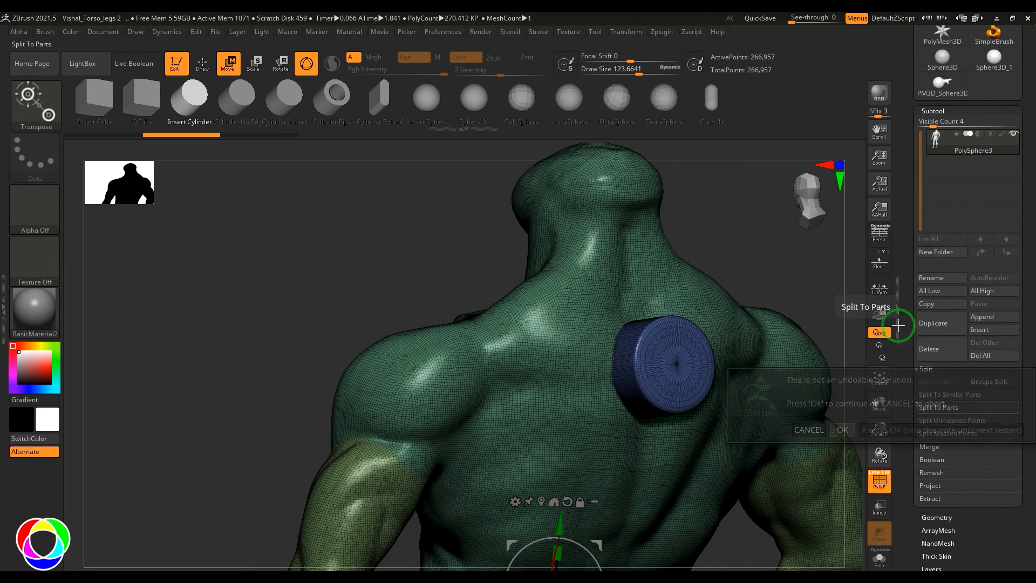
{"action": "left_click", "coordinate": [841, 429]}
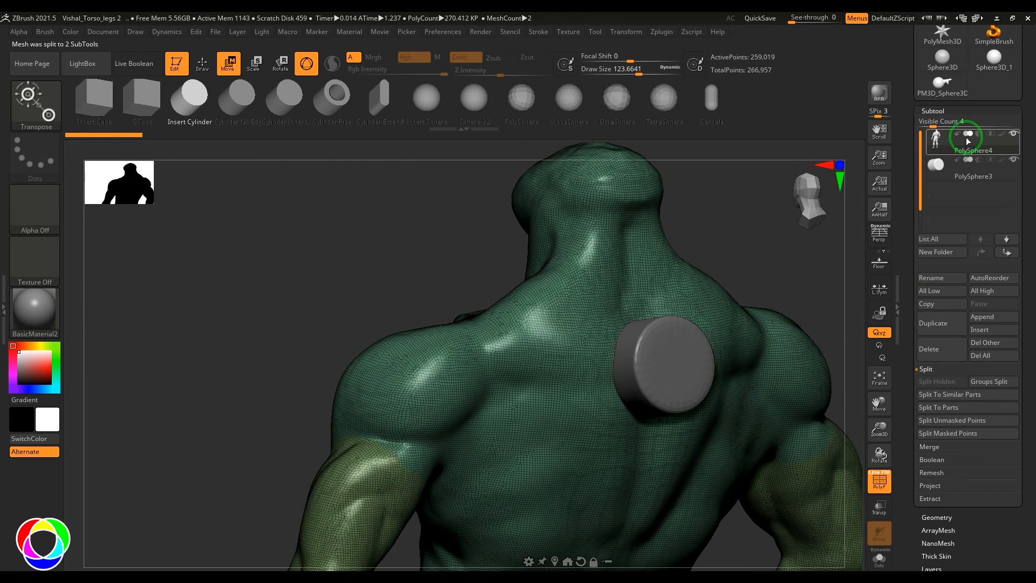
Set the cylinder to Subtractive, select the torso, and MergeDown them into one subtool
{"action": "left_click", "coordinate": [972, 165]}
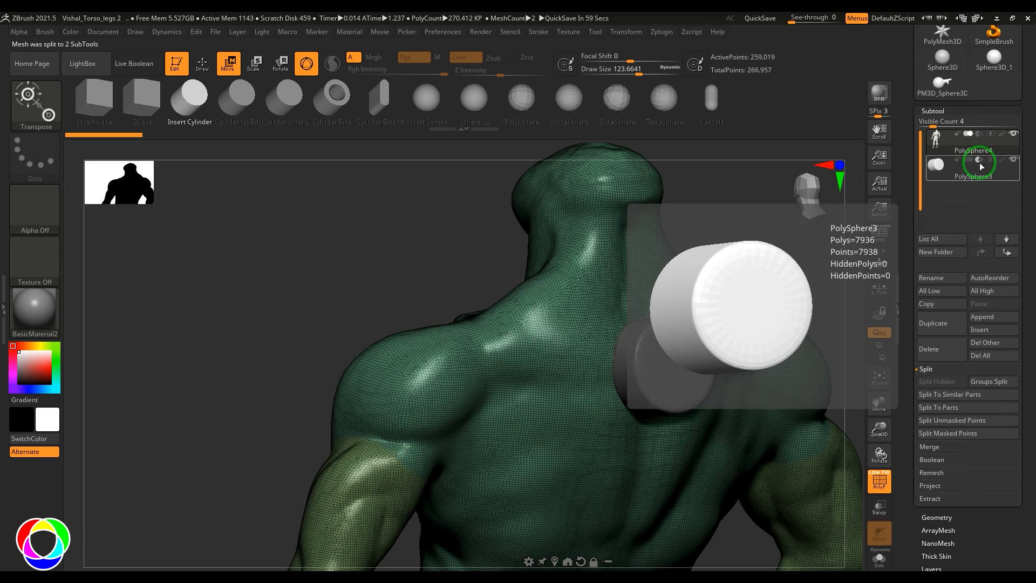
{"action": "left_click", "coordinate": [938, 323]}
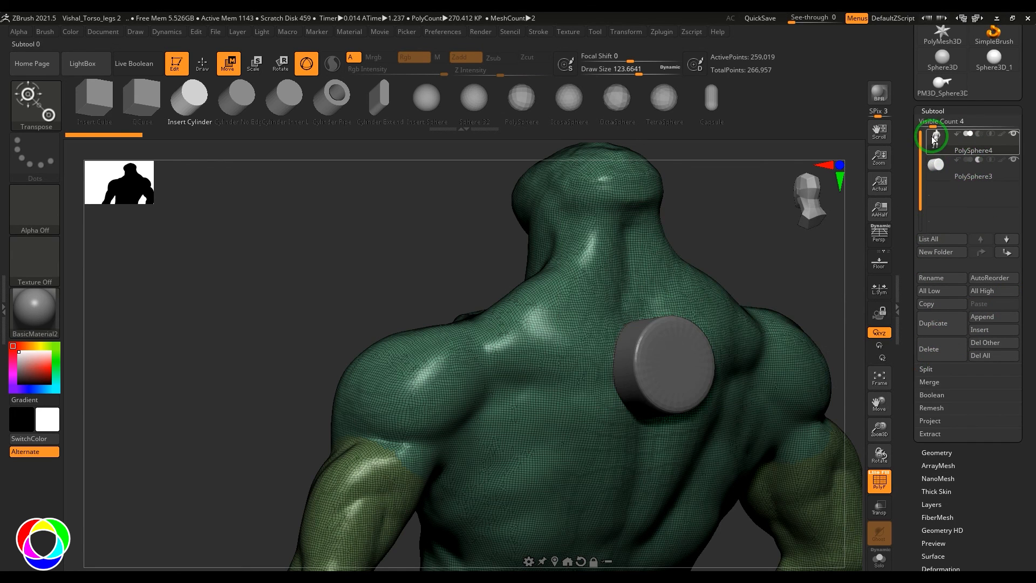
{"action": "left_click", "coordinate": [927, 382]}
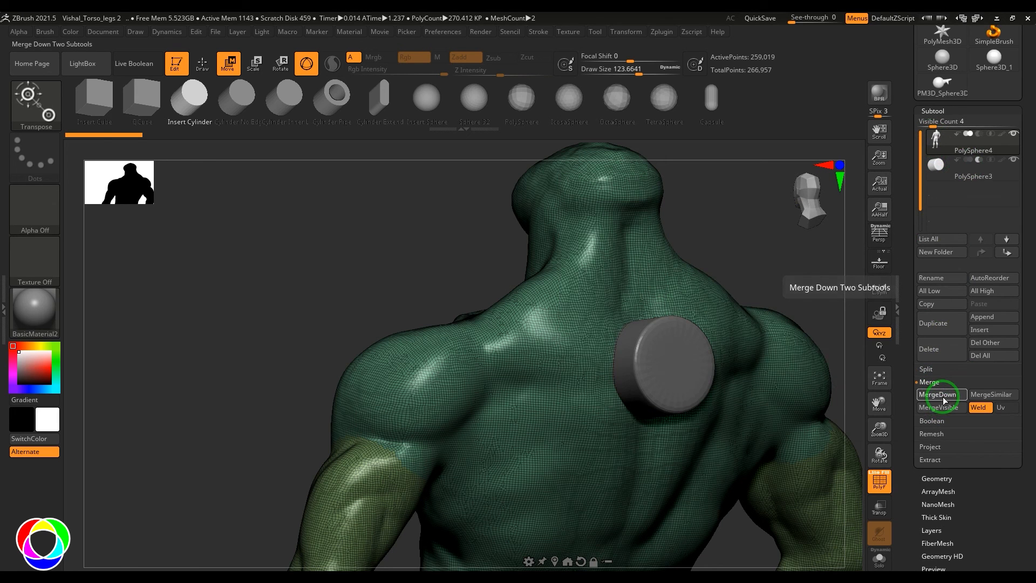
{"action": "left_click", "coordinate": [938, 394]}
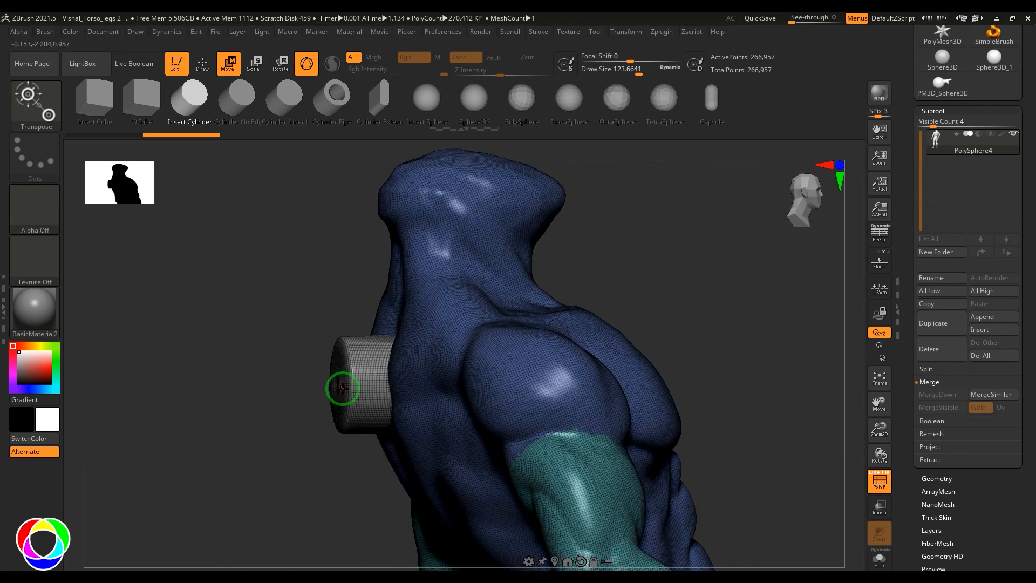
{"action": "mouse_move", "coordinate": [355, 404]}
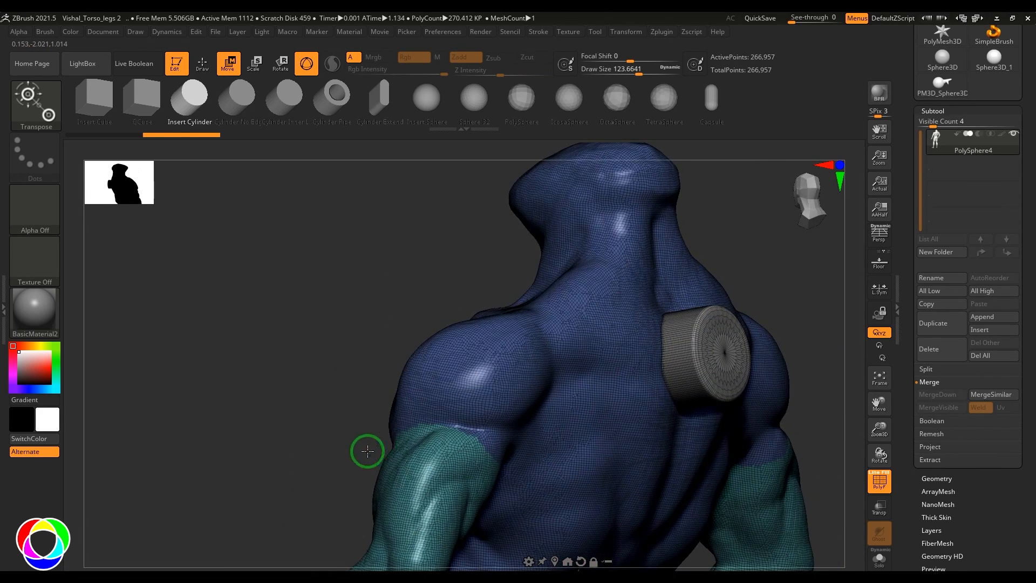
{"action": "mouse_move", "coordinate": [879, 479]}
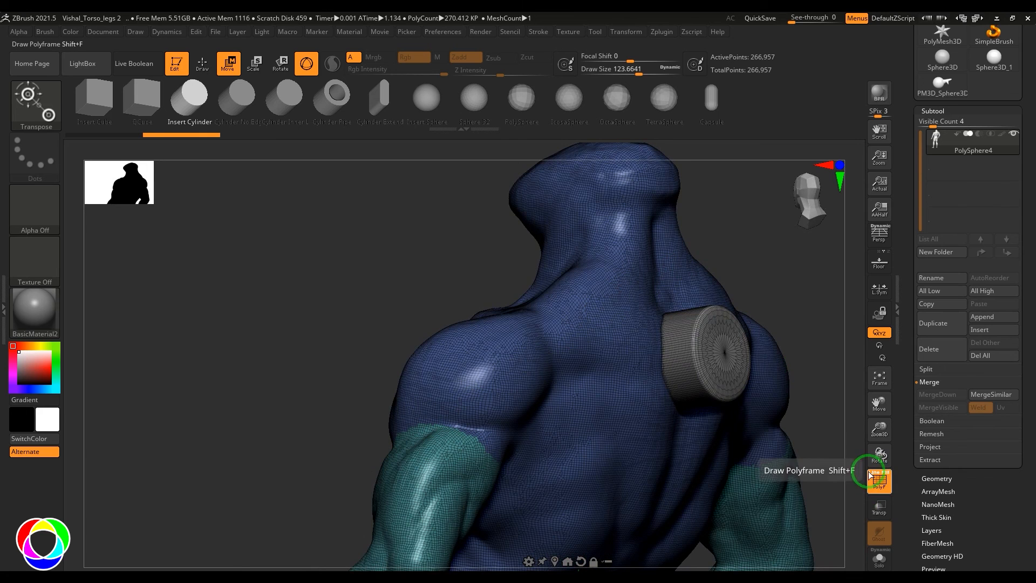
Hide the polyframe wireframe and DynaMesh the torso to carve the cylinder hole
{"action": "left_click", "coordinate": [879, 480]}
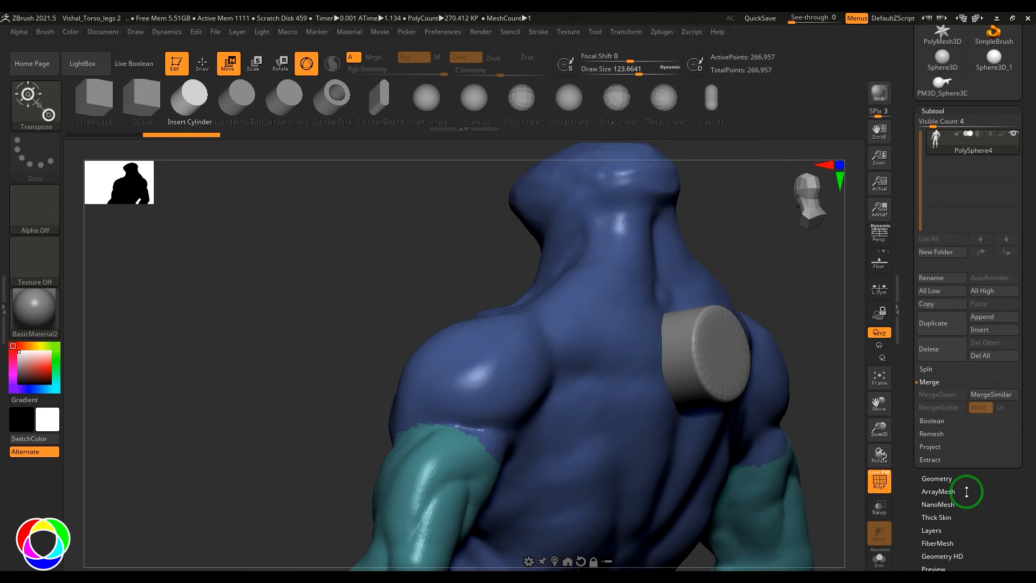
{"action": "left_click", "coordinate": [936, 479]}
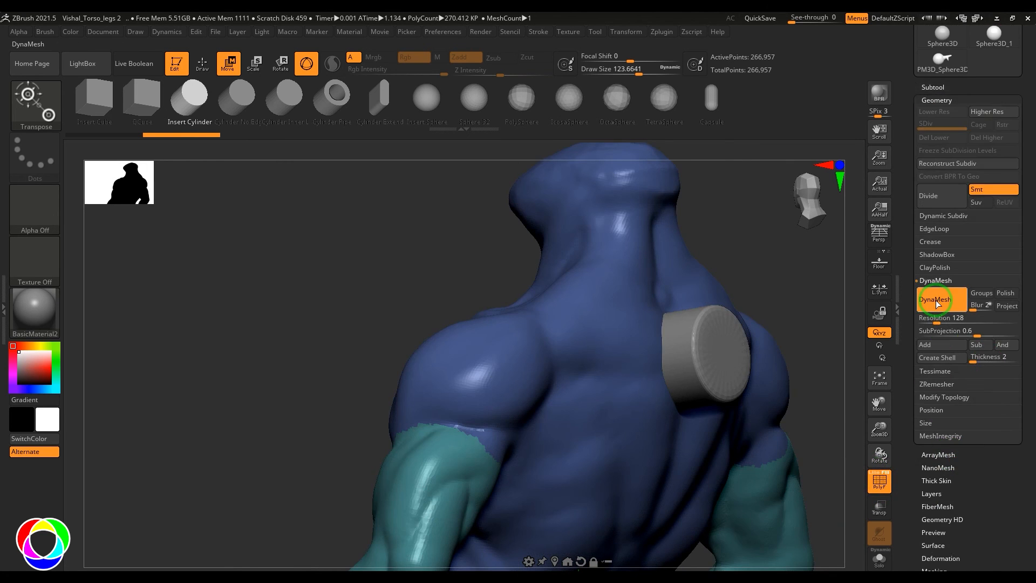
{"action": "left_click", "coordinate": [938, 299]}
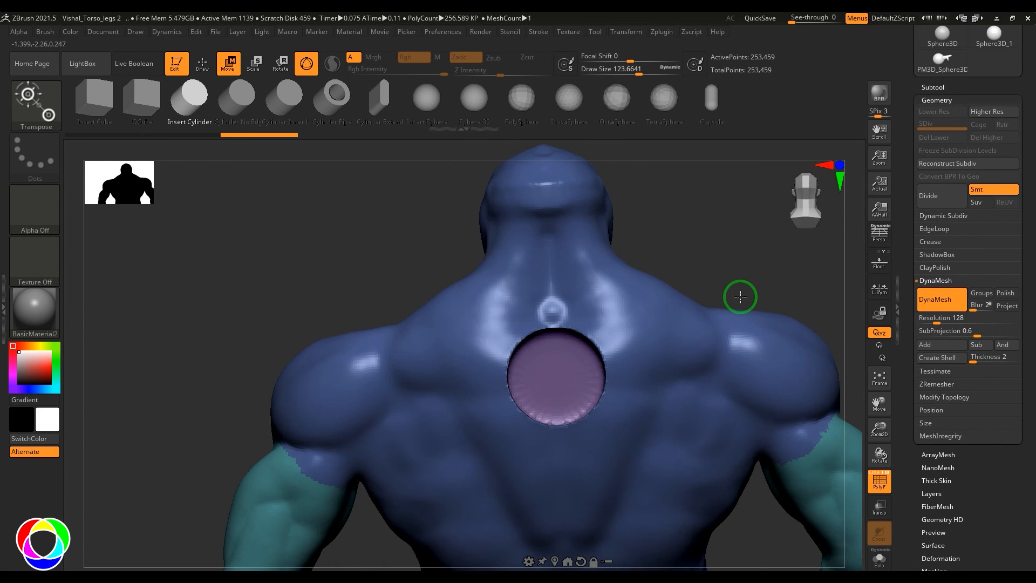
{"action": "left_click", "coordinate": [1003, 344]}
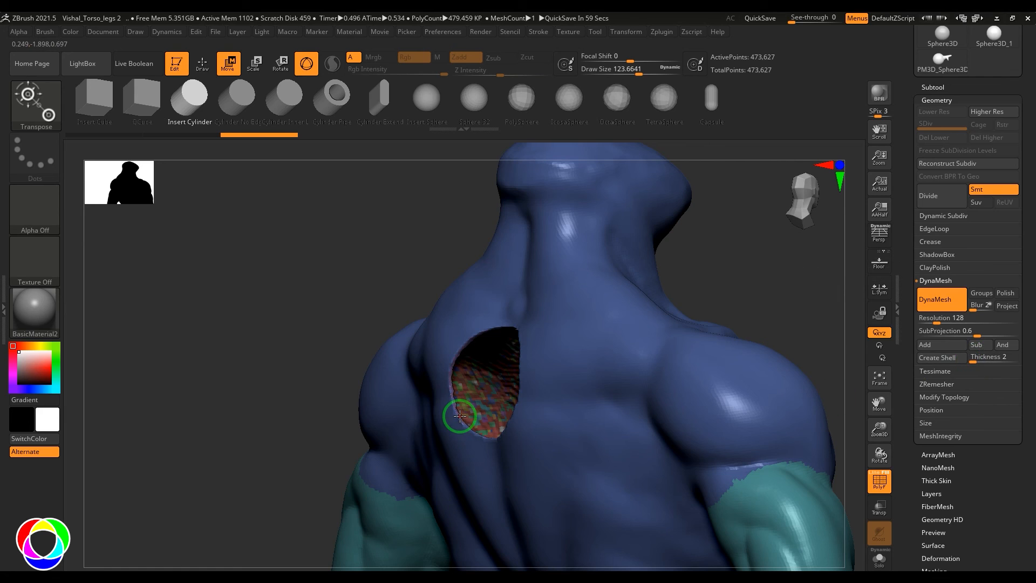
{"action": "mouse_move", "coordinate": [640, 307]}
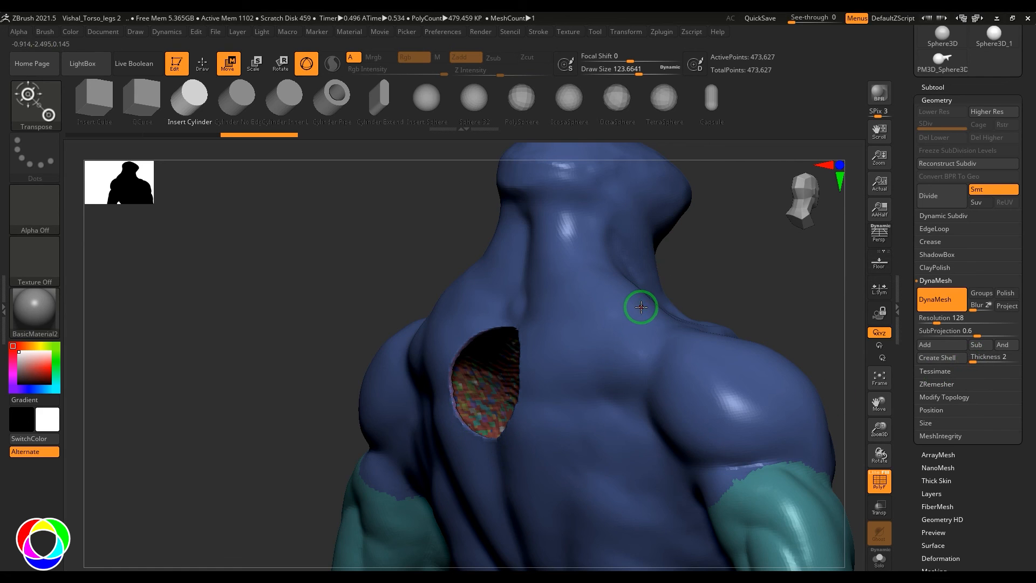
{"action": "mouse_move", "coordinate": [638, 349]}
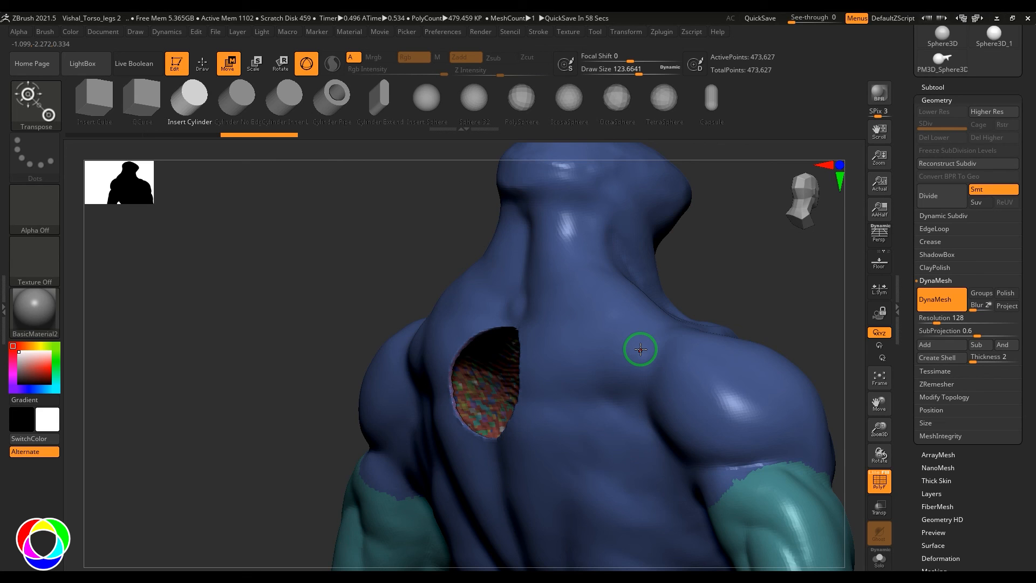
{"action": "mouse_move", "coordinate": [1003, 382]}
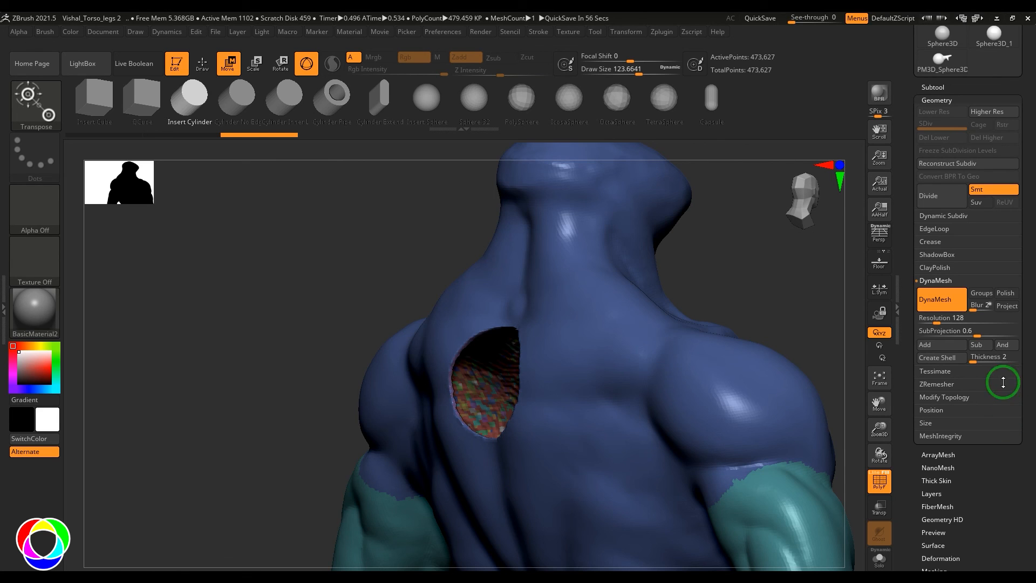
{"action": "mouse_move", "coordinate": [994, 356]}
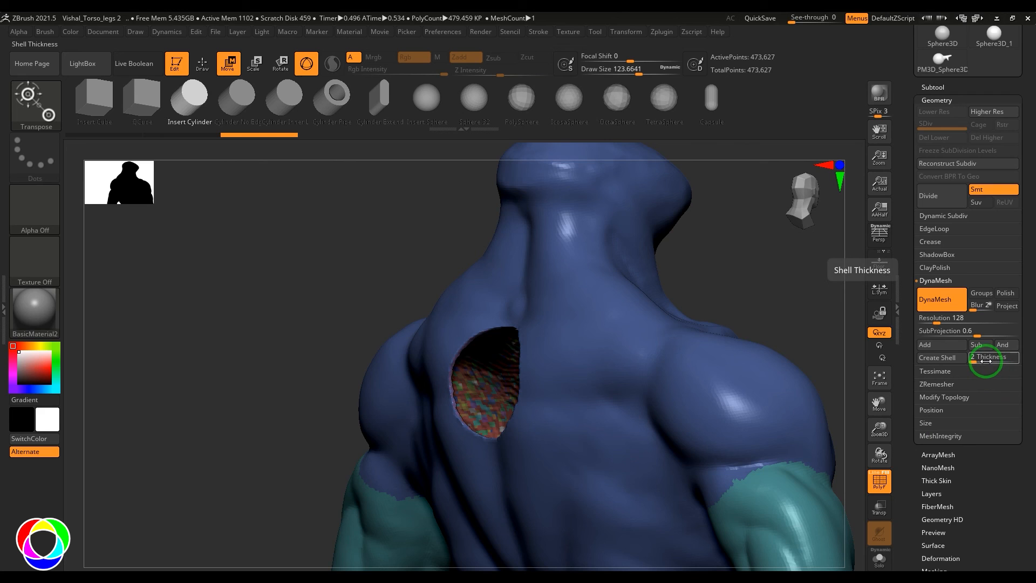